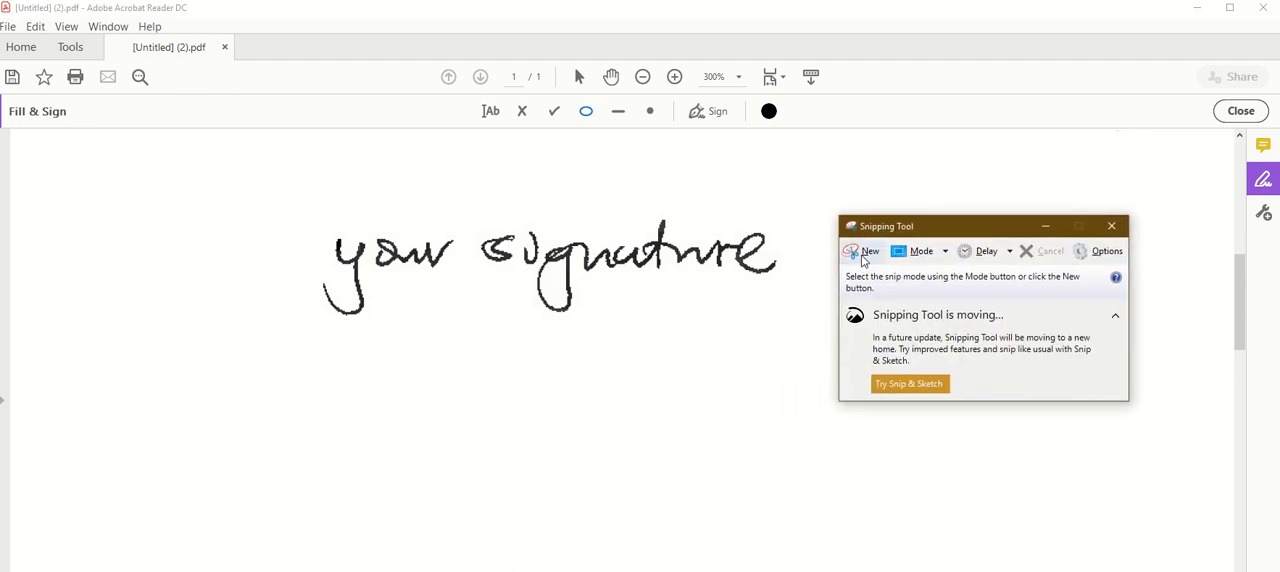
# - Snip a rectangle around the handwritten signature and go to save the capture as an image
pyautogui.click(860, 252)
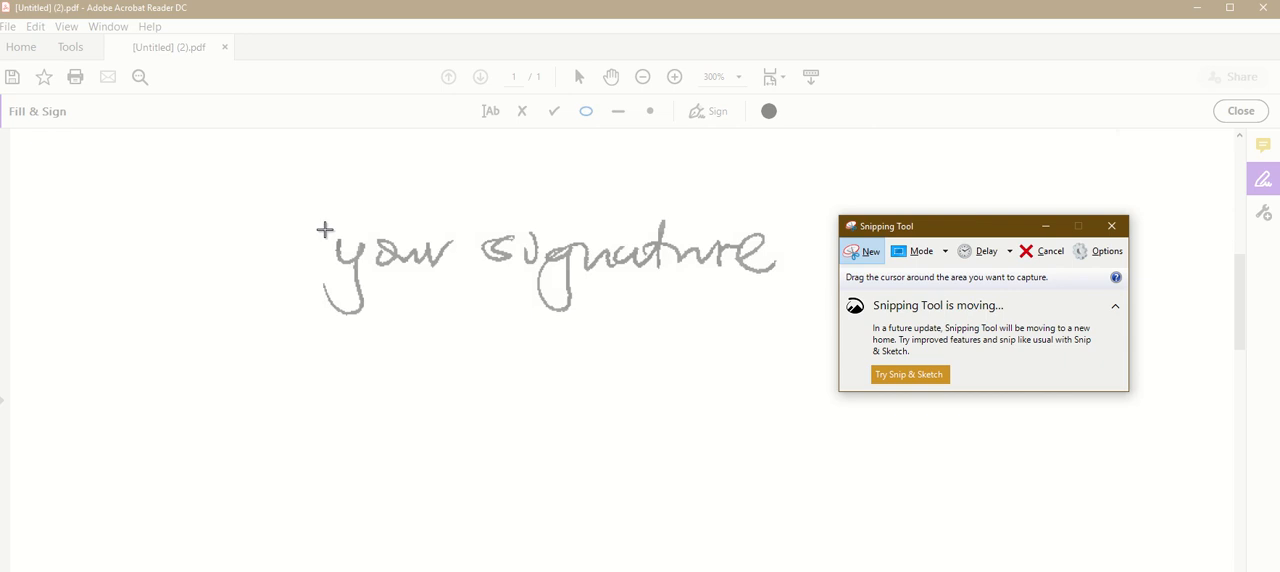
pyautogui.moveTo(324, 228); pyautogui.dragTo(756, 318)
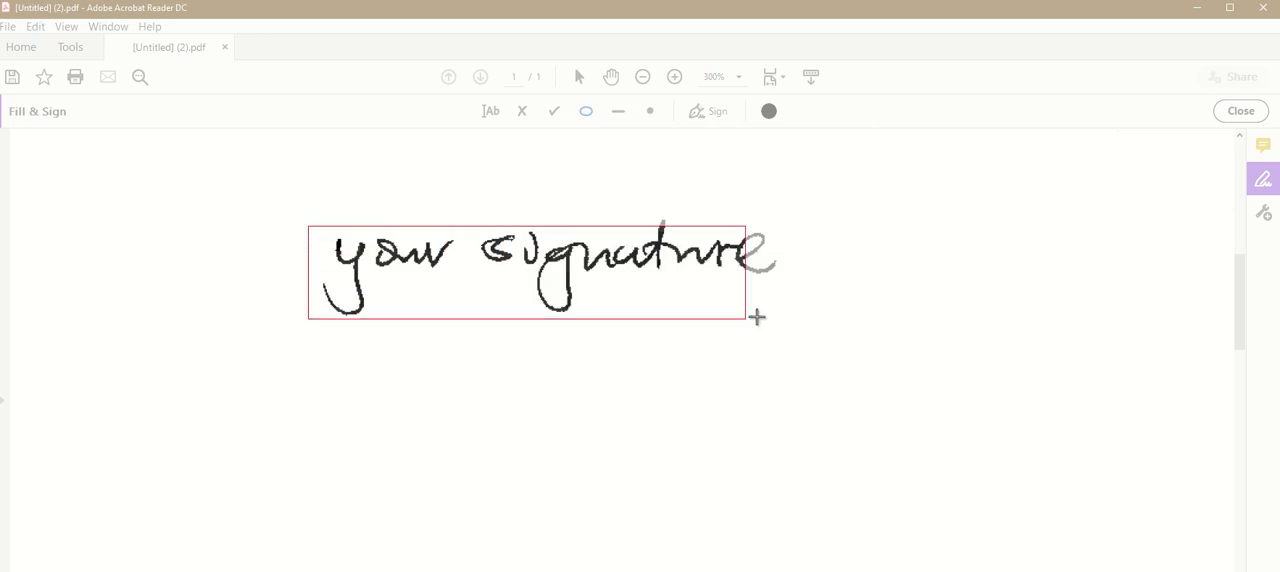
pyautogui.moveTo(756, 318); pyautogui.dragTo(800, 322)
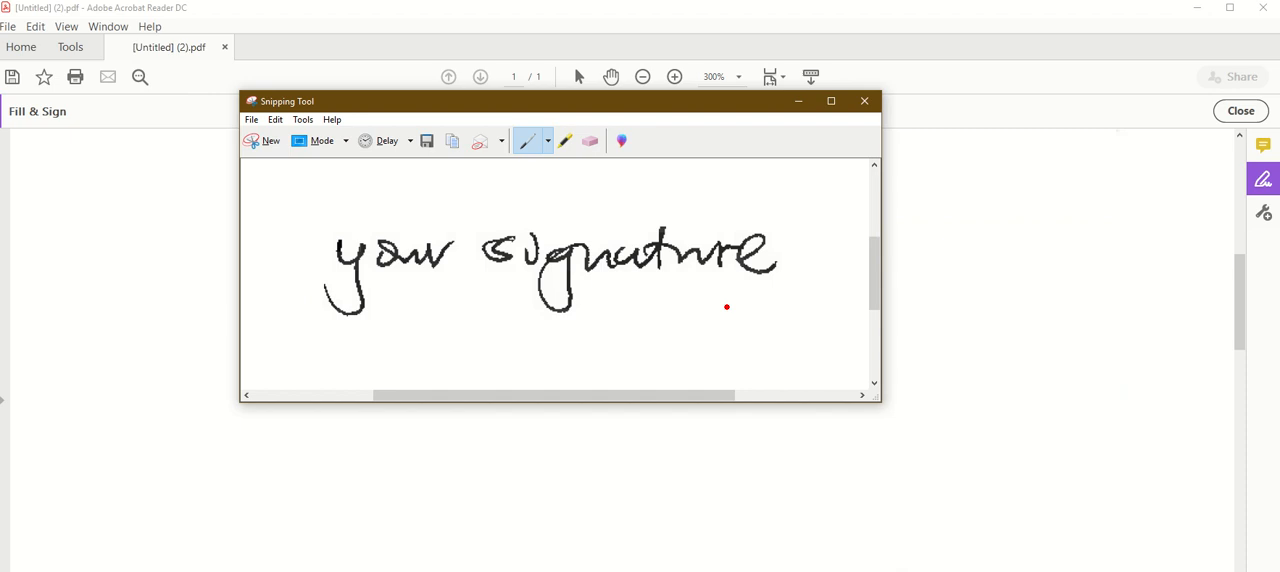
pyautogui.click(276, 120)
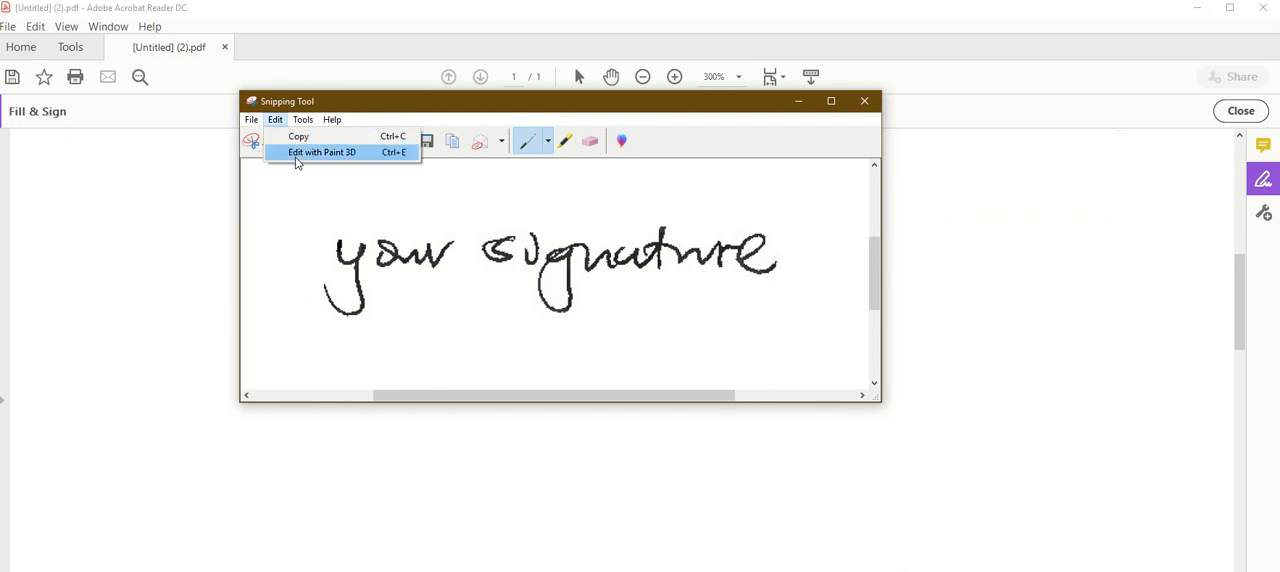
pyautogui.click(252, 120)
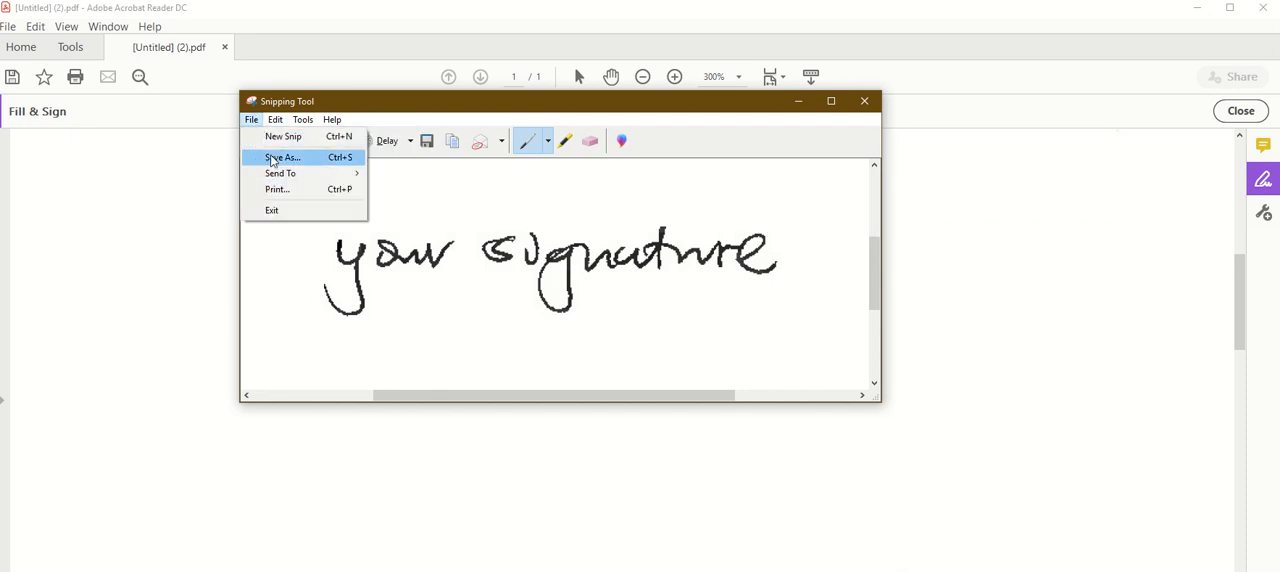
pyautogui.moveTo(300, 156)
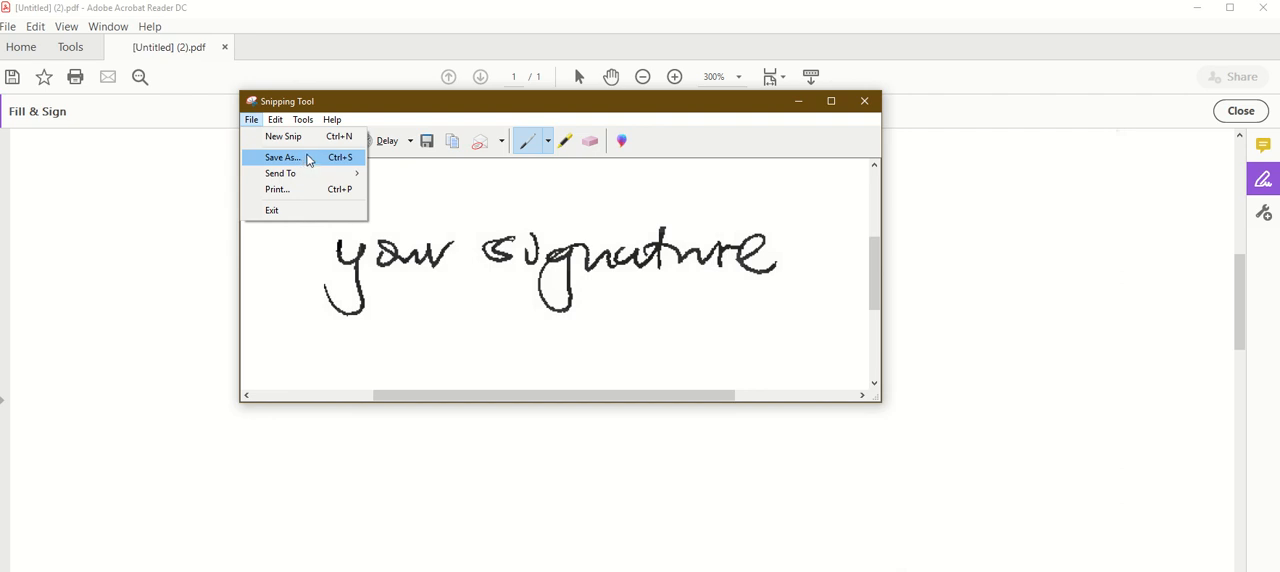
pyautogui.moveTo(800, 108)
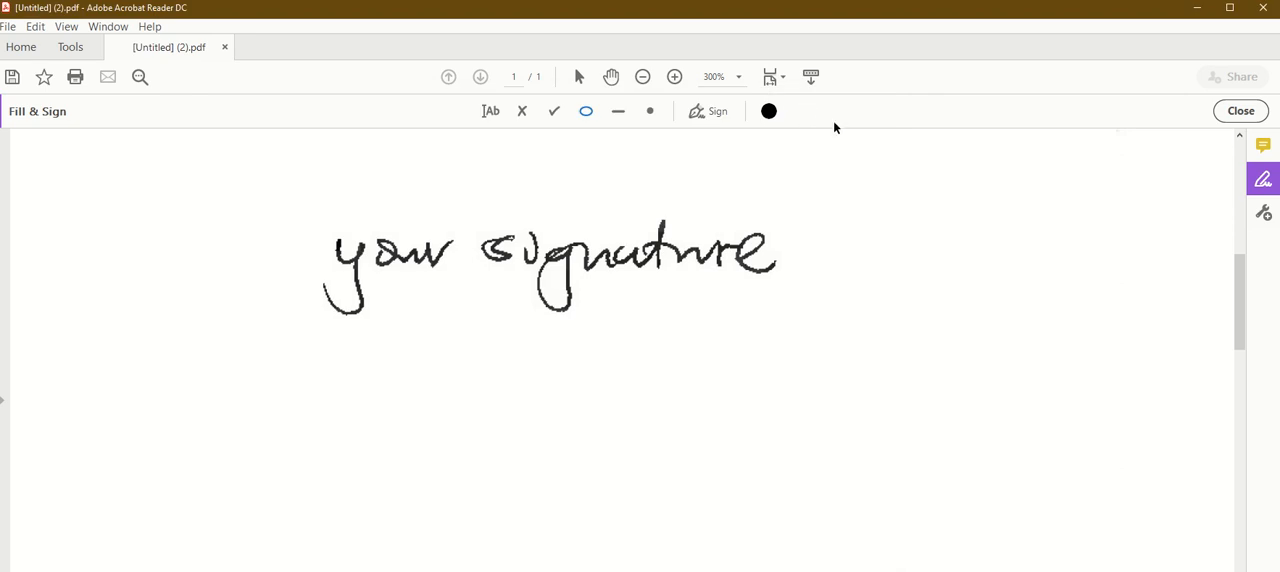
pyautogui.moveTo(1264, 178)
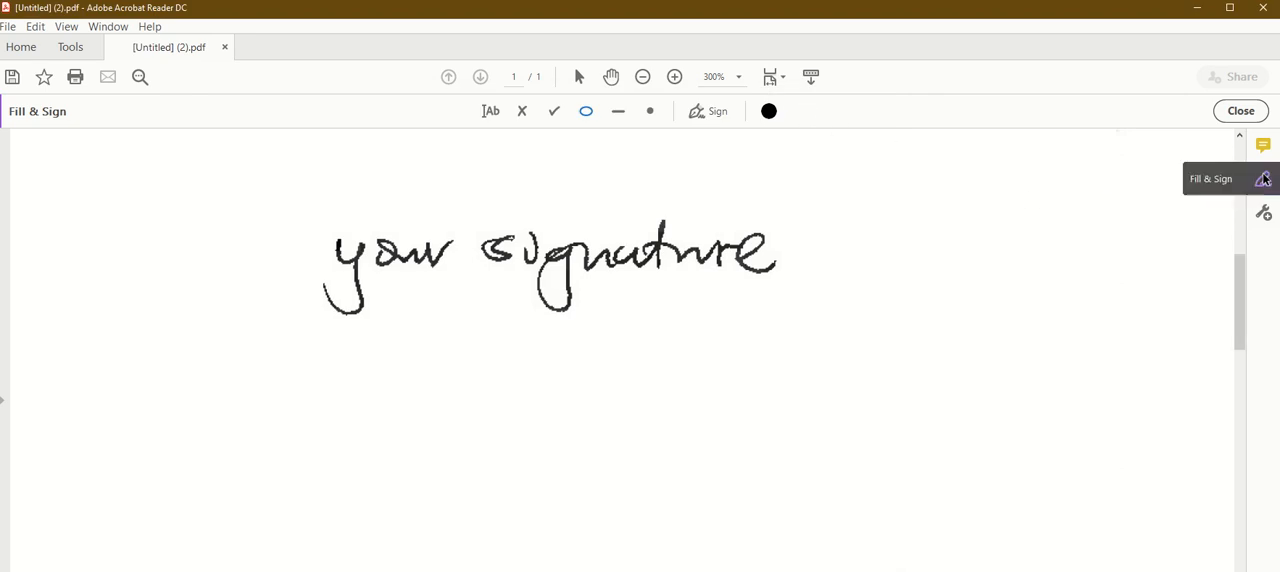
# - Activate Fill & Sign on the document and show the signature/initials choices under Sign
pyautogui.click(650, 112)
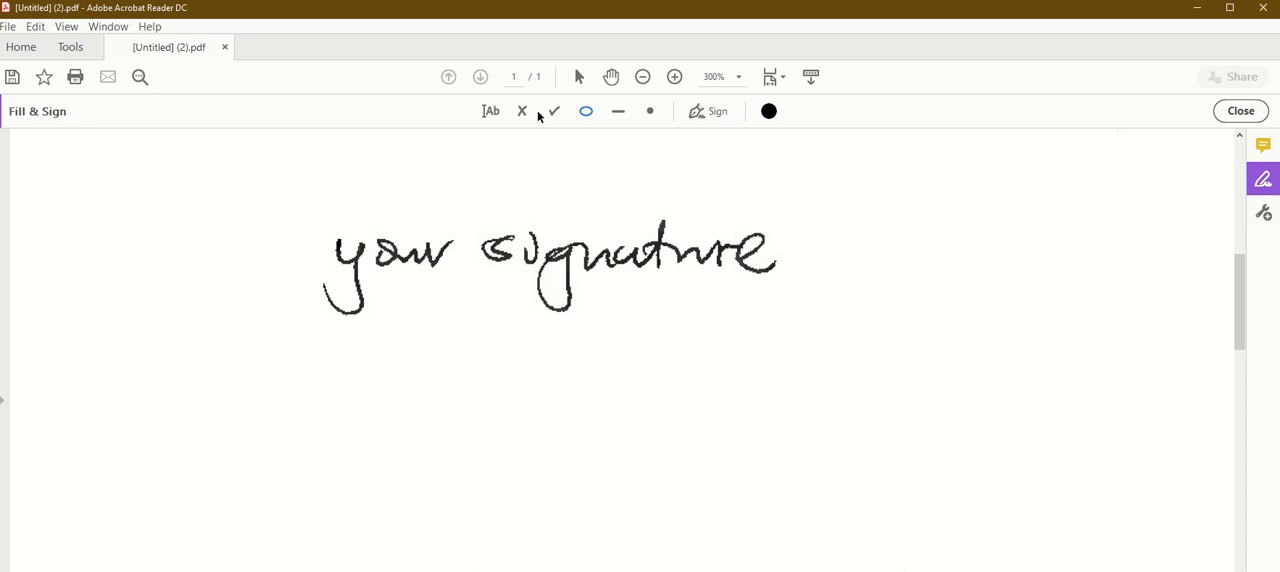
pyautogui.click(70, 46)
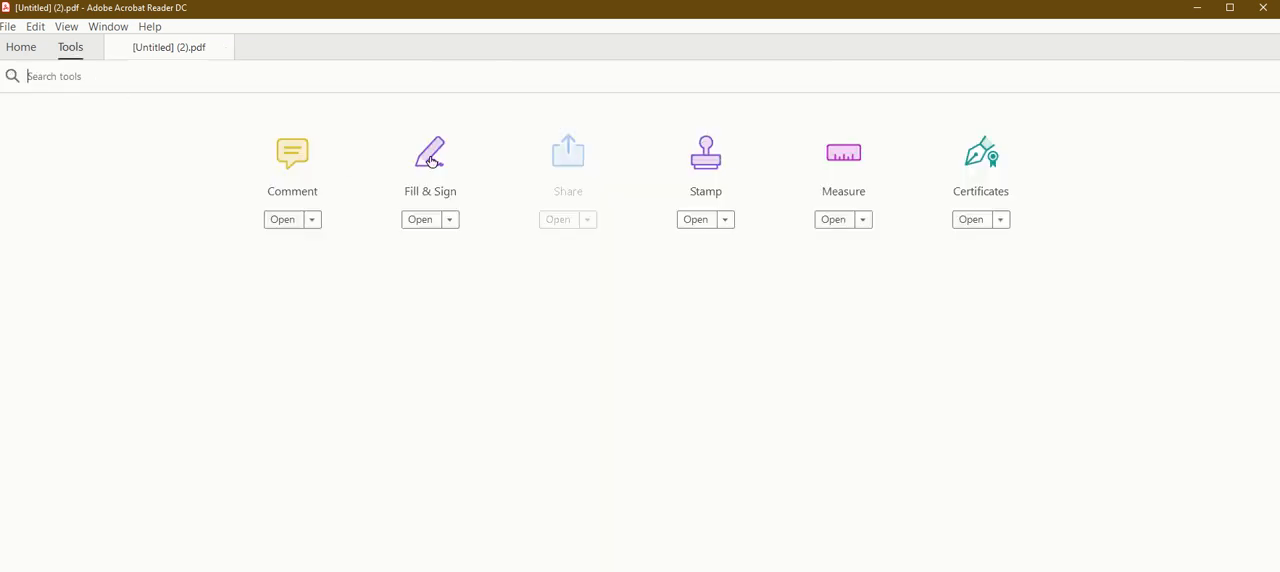
pyautogui.click(420, 220)
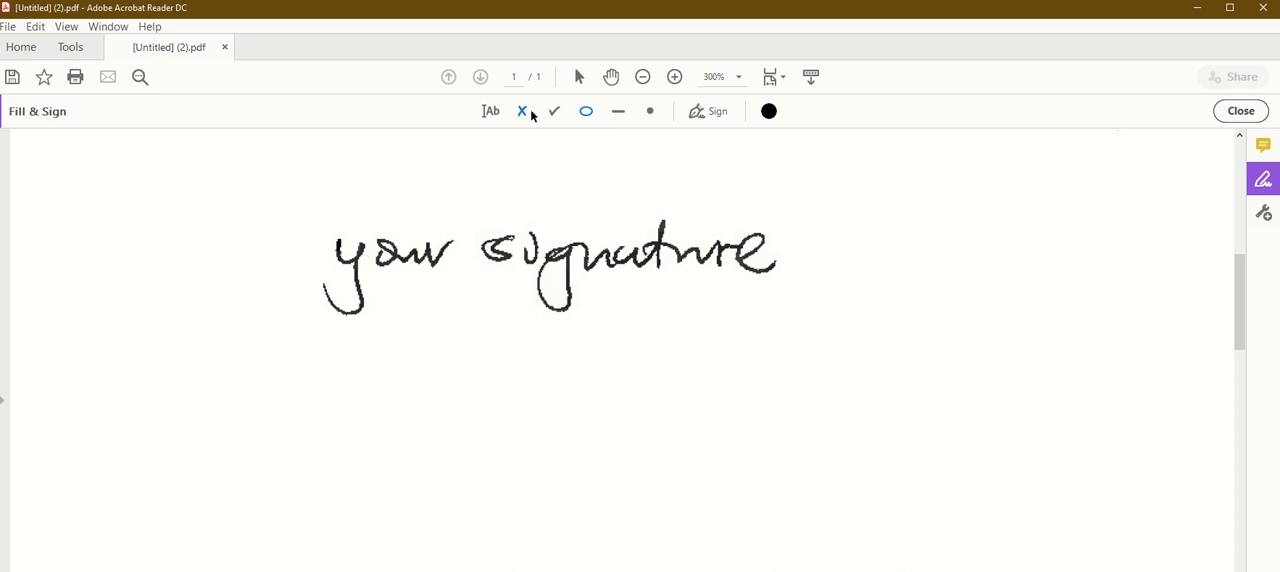
pyautogui.moveTo(768, 104)
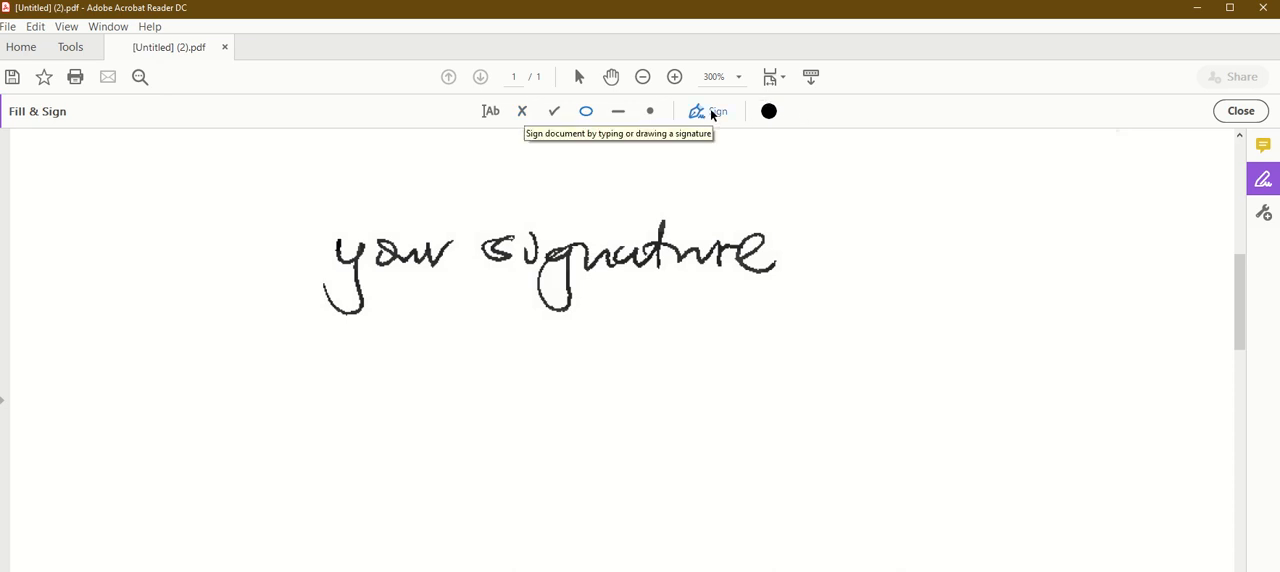
pyautogui.click(712, 112)
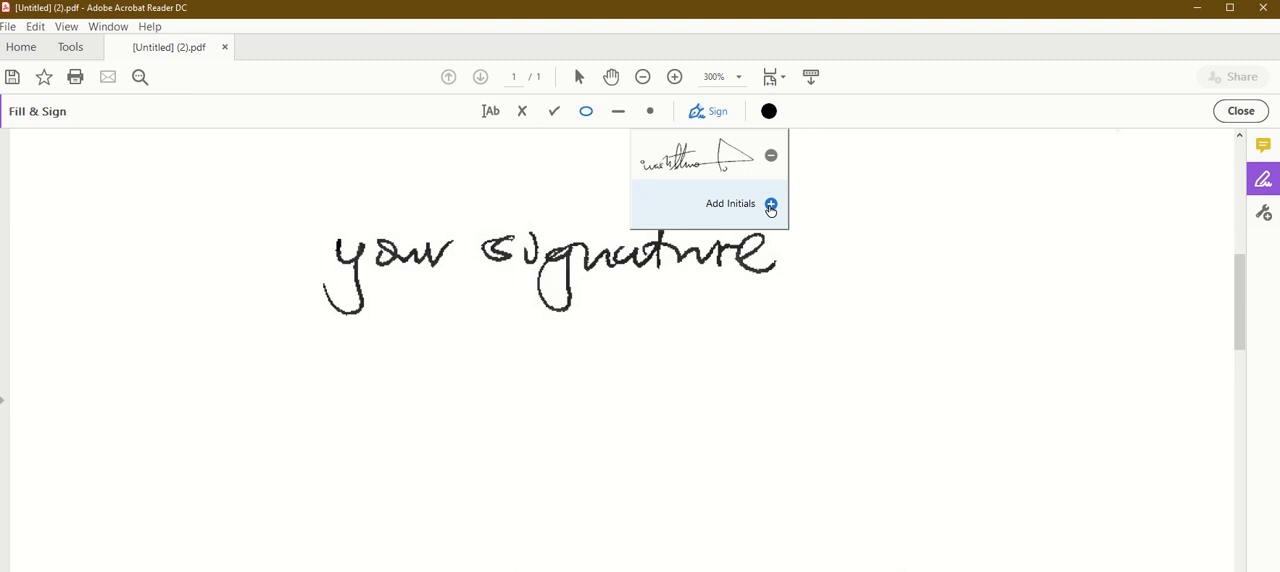
# - Load the snipped signature image as the saved initials via Add Initials
pyautogui.click(770, 204)
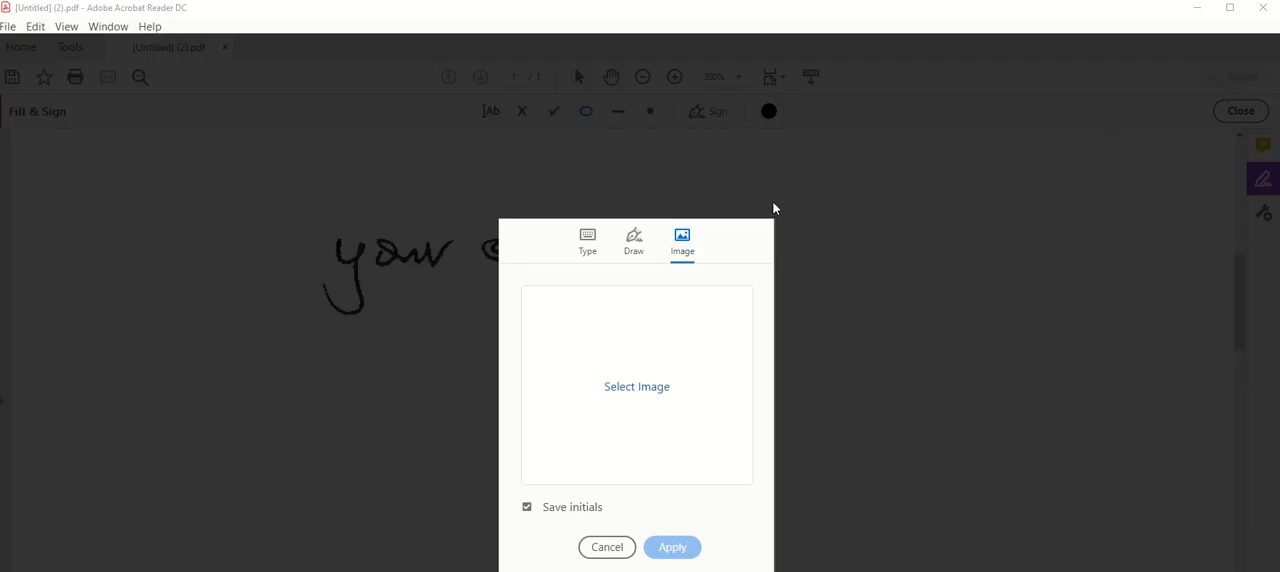
pyautogui.moveTo(684, 248)
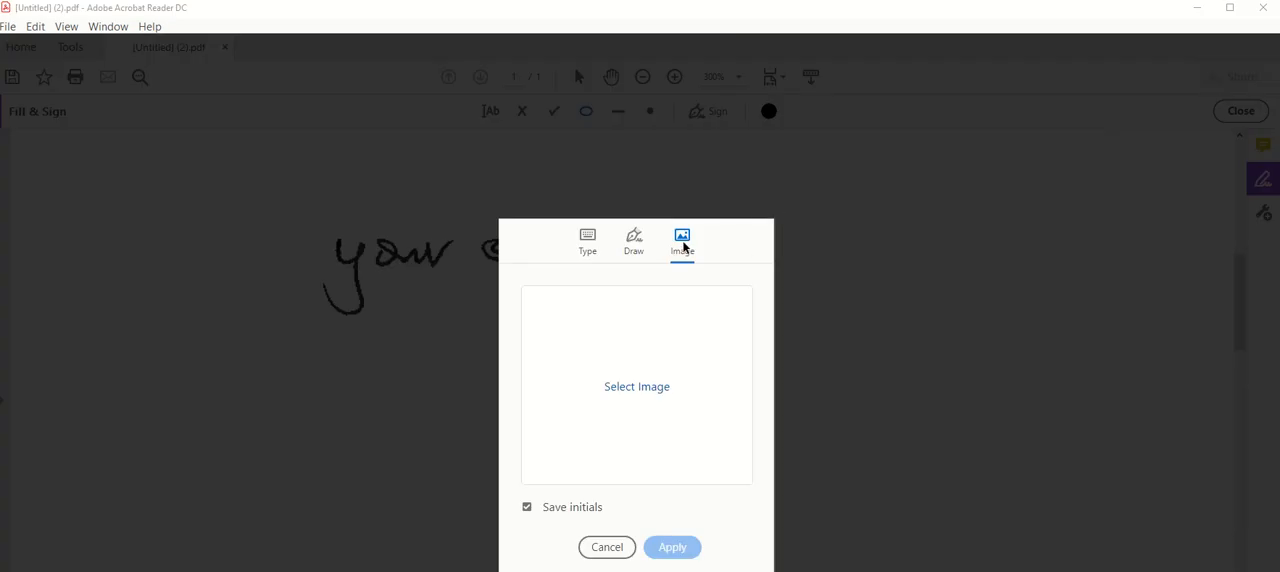
pyautogui.moveTo(648, 394)
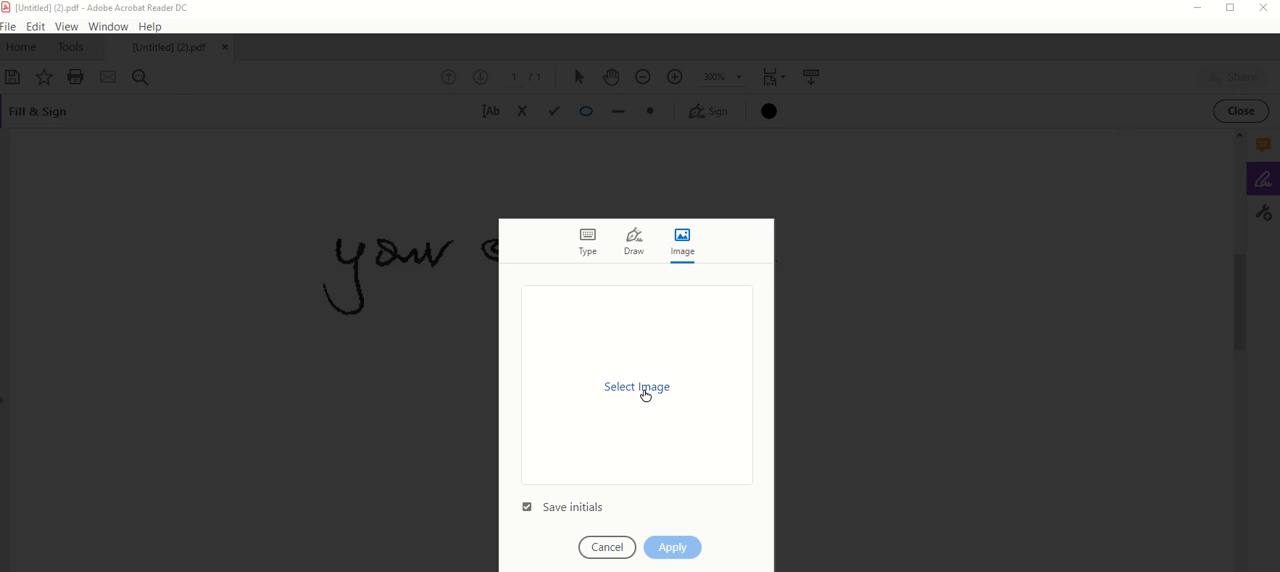
pyautogui.moveTo(564, 512)
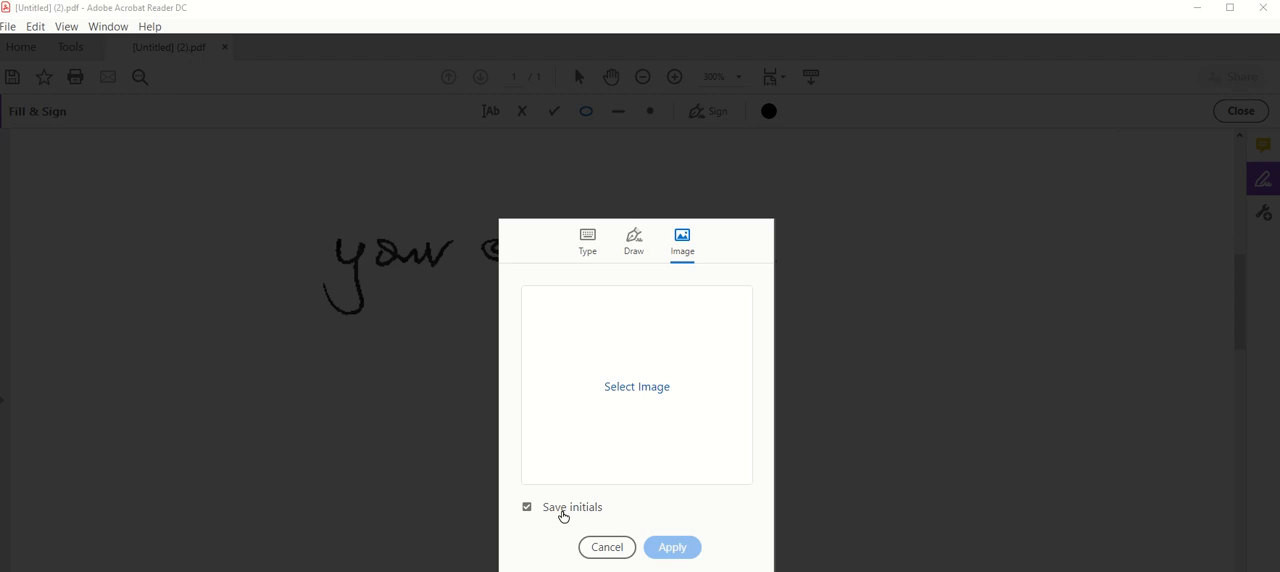
pyautogui.moveTo(616, 512)
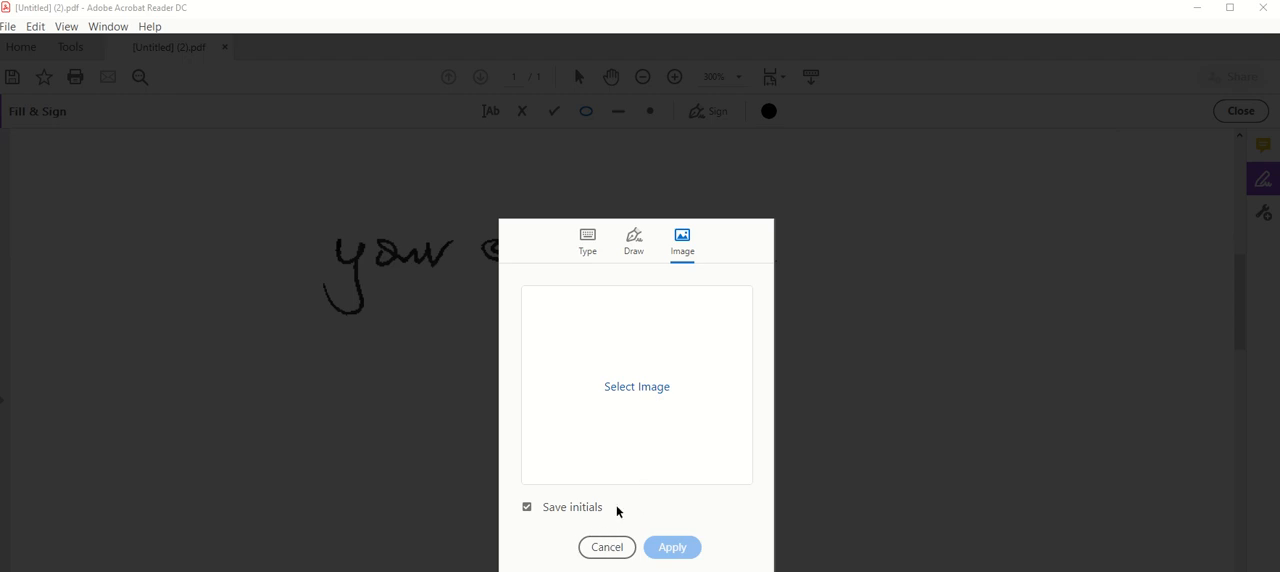
pyautogui.click(606, 548)
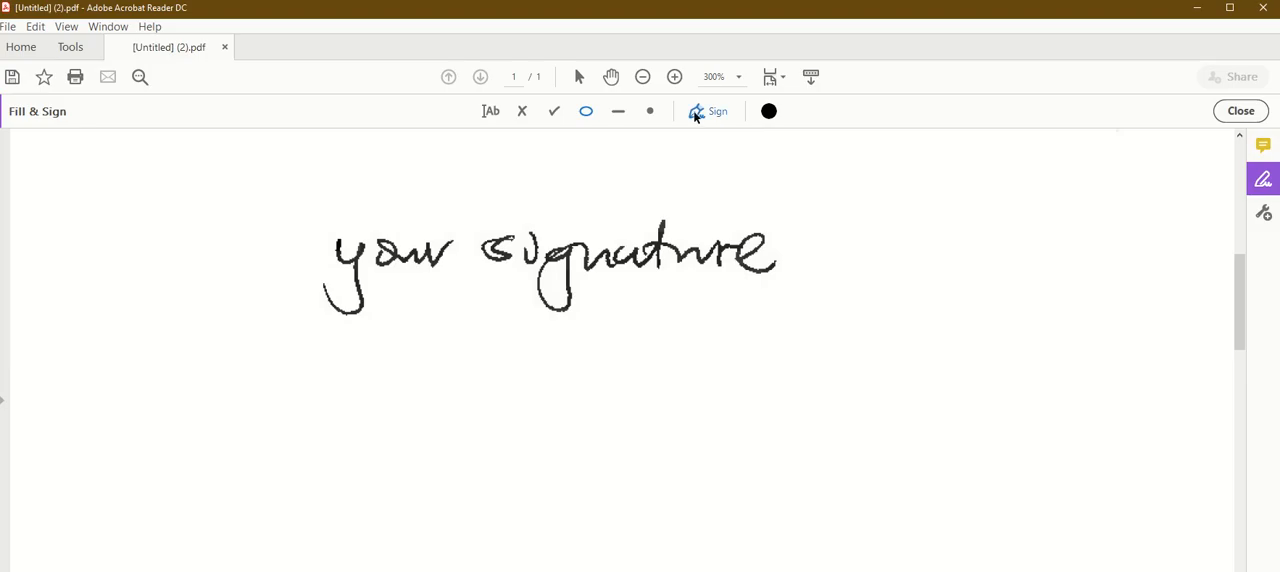
pyautogui.click(712, 112)
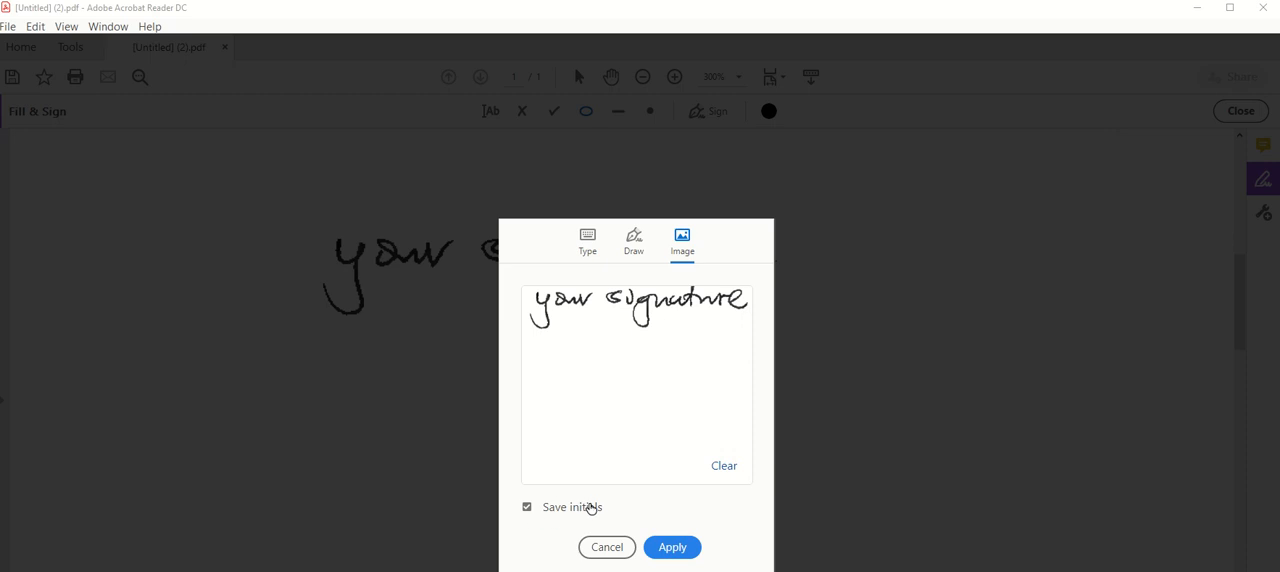
pyautogui.moveTo(590, 504)
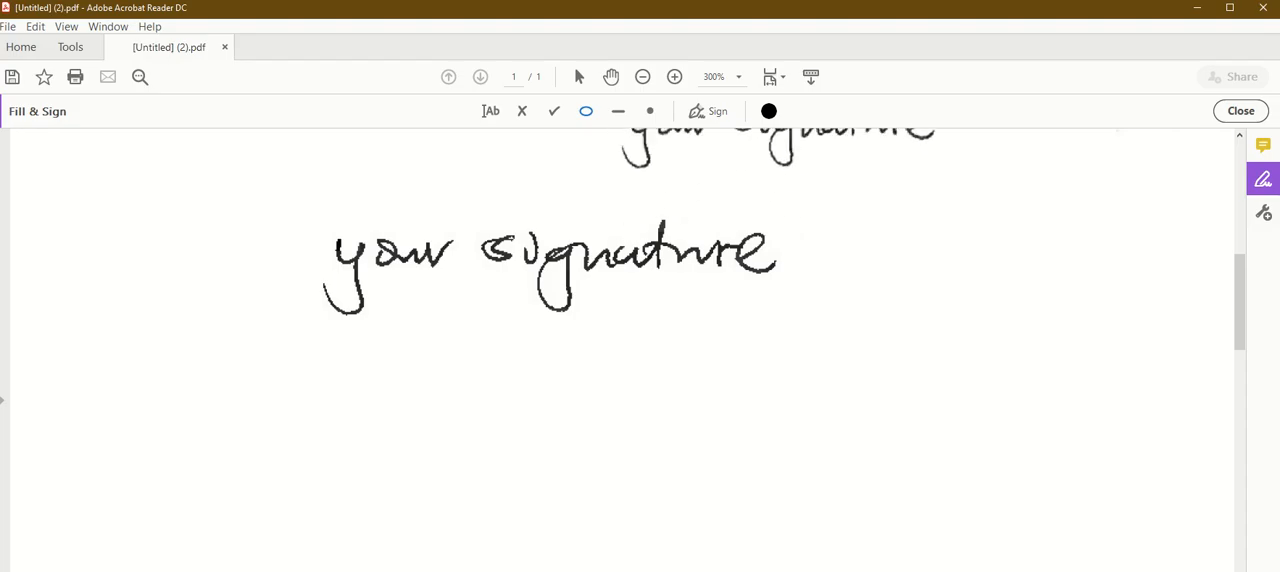
# - Place the saved signature image on the page, enlarge it, then delete the placed copy
pyautogui.click(712, 112)
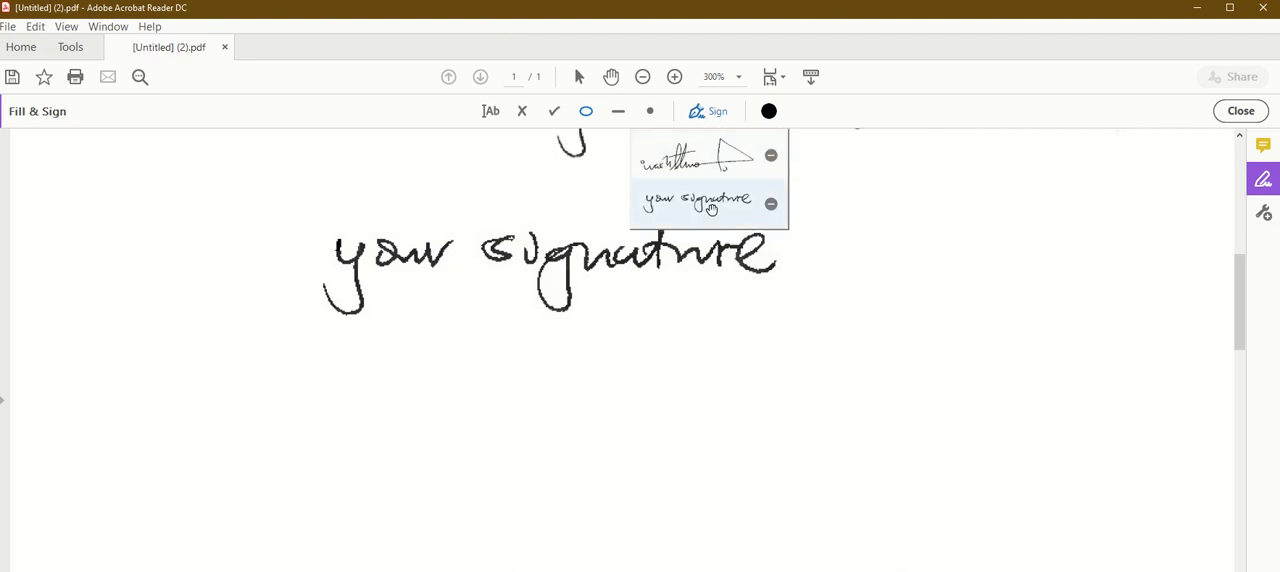
pyautogui.click(696, 200)
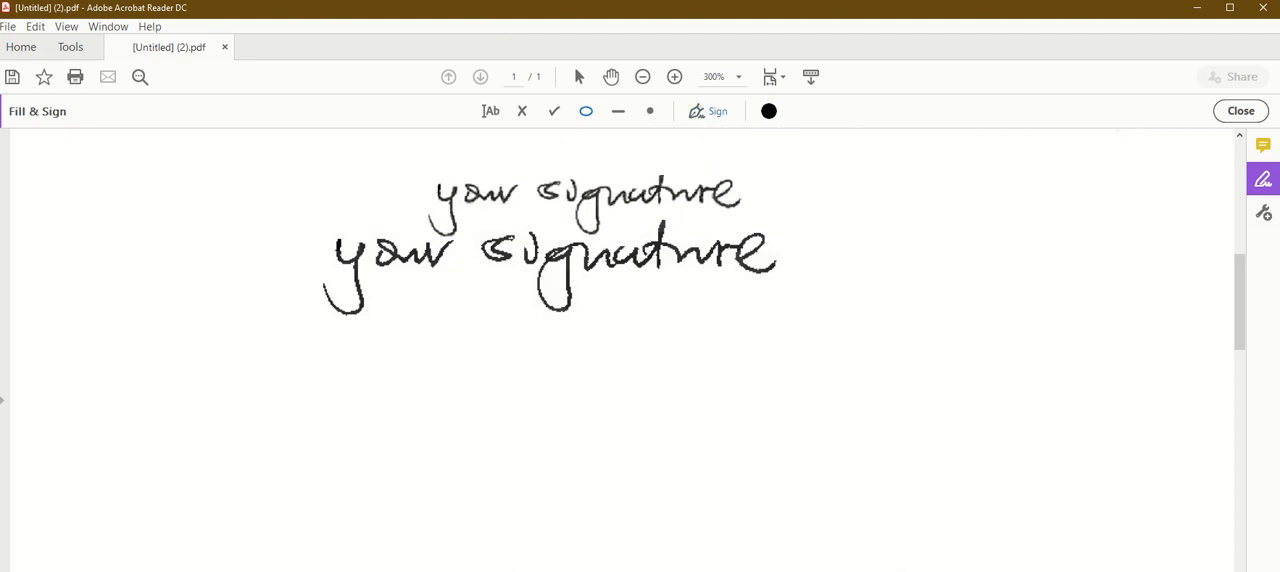
pyautogui.scroll(-3)
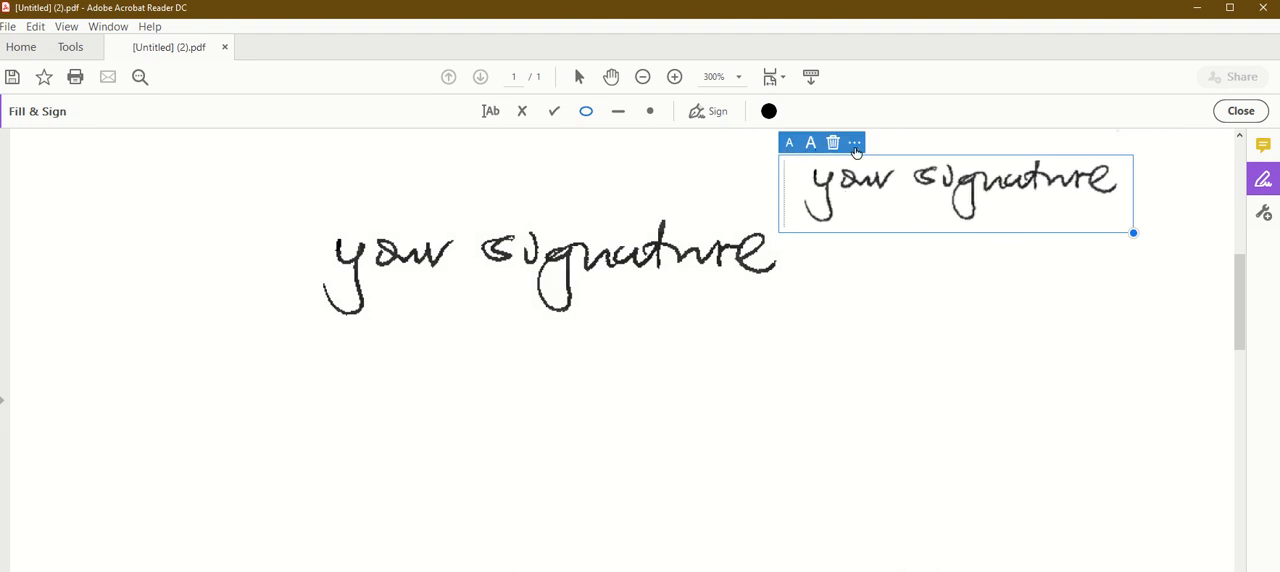
pyautogui.click(852, 142)
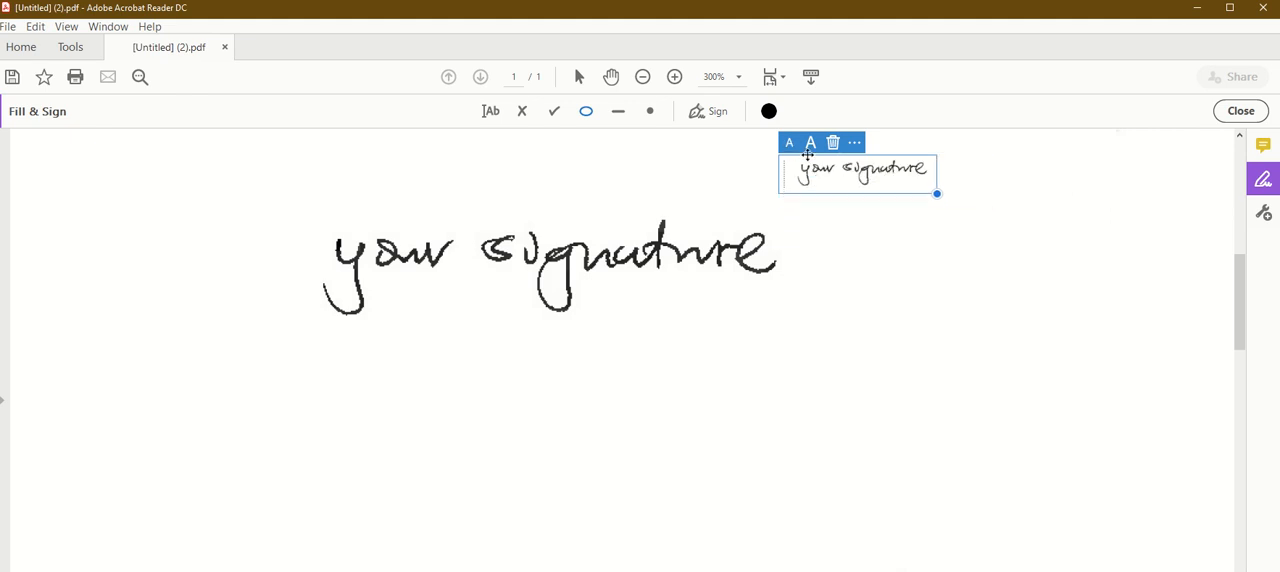
pyautogui.click(810, 142)
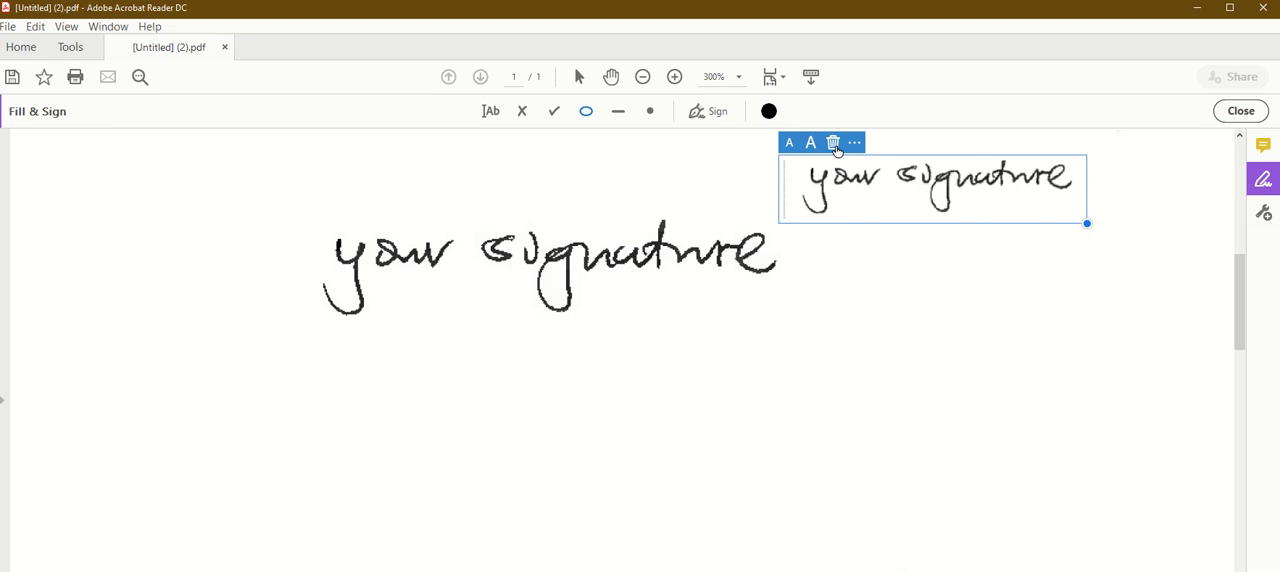
pyautogui.click(832, 142)
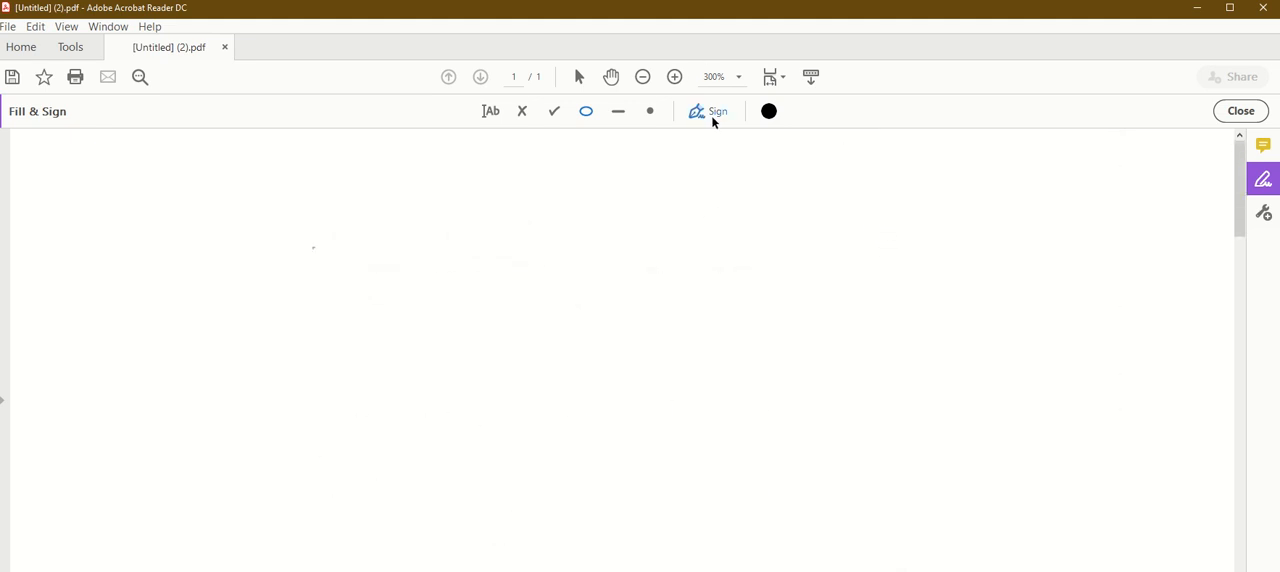
# - Place the saved signature at the page's top-left and nudge it slightly right and down
pyautogui.click(710, 112)
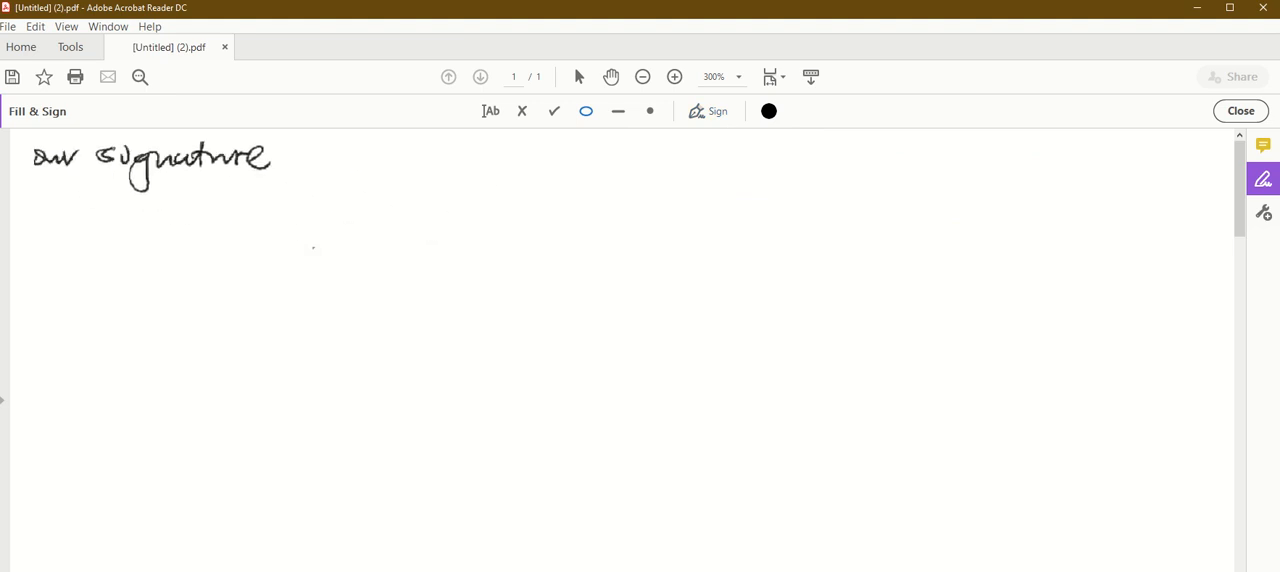
pyautogui.click(150, 160)
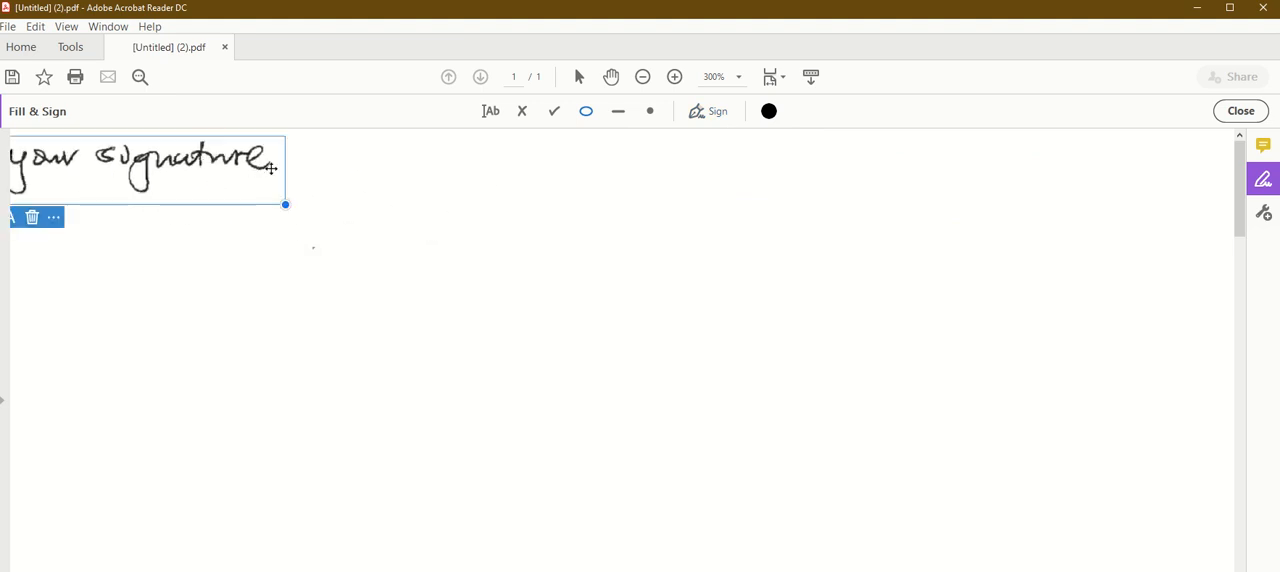
pyautogui.moveTo(284, 204); pyautogui.dragTo(340, 210)
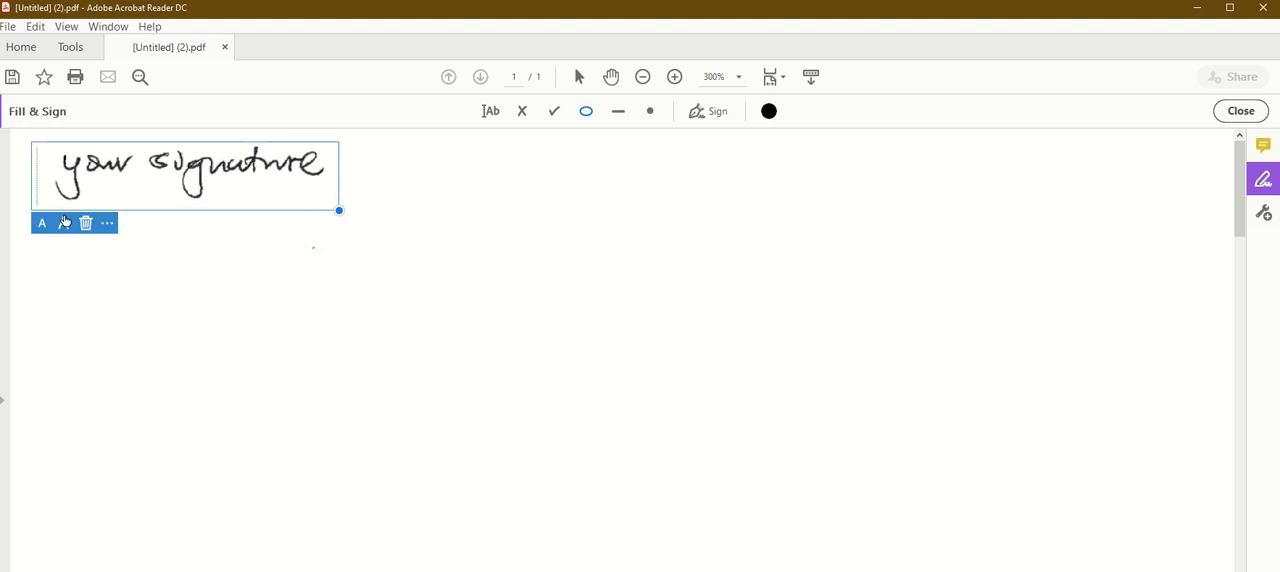
pyautogui.click(40, 222)
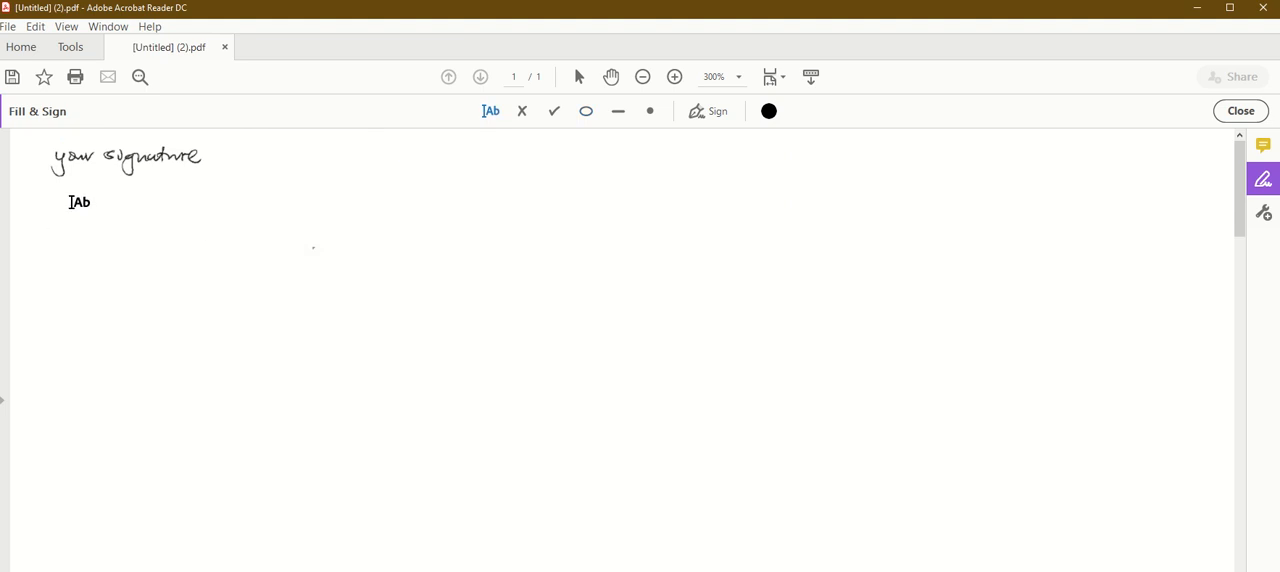
# - Add a text box below the signature reading 'Nash Thuo' and reselect it
pyautogui.click(80, 202)
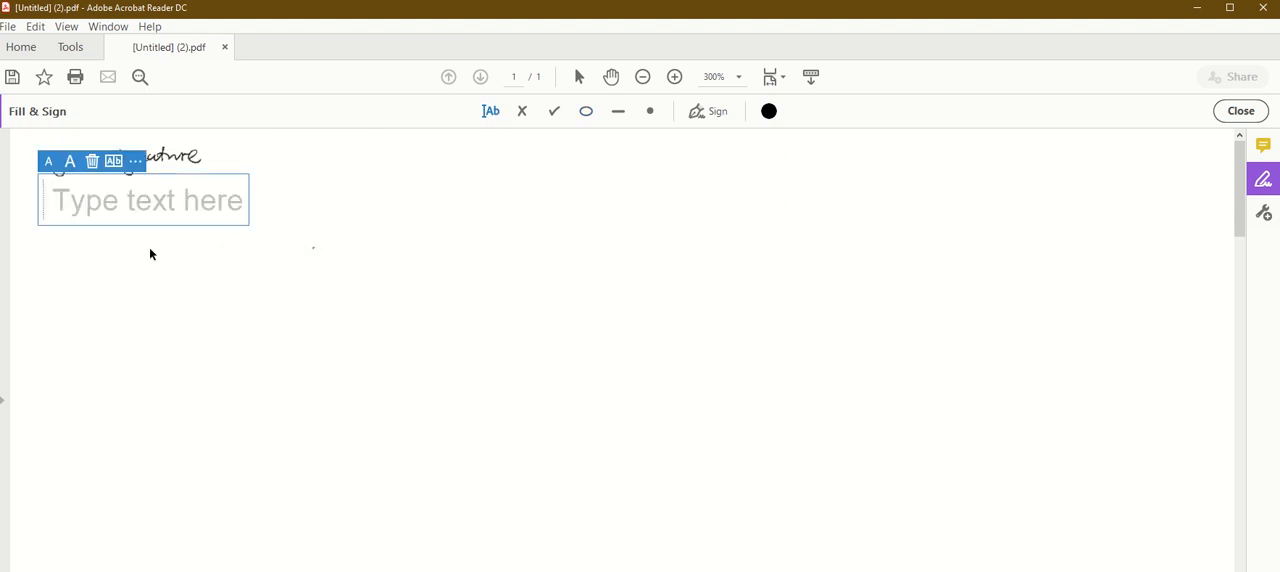
pyautogui.write('Nash Thiu')
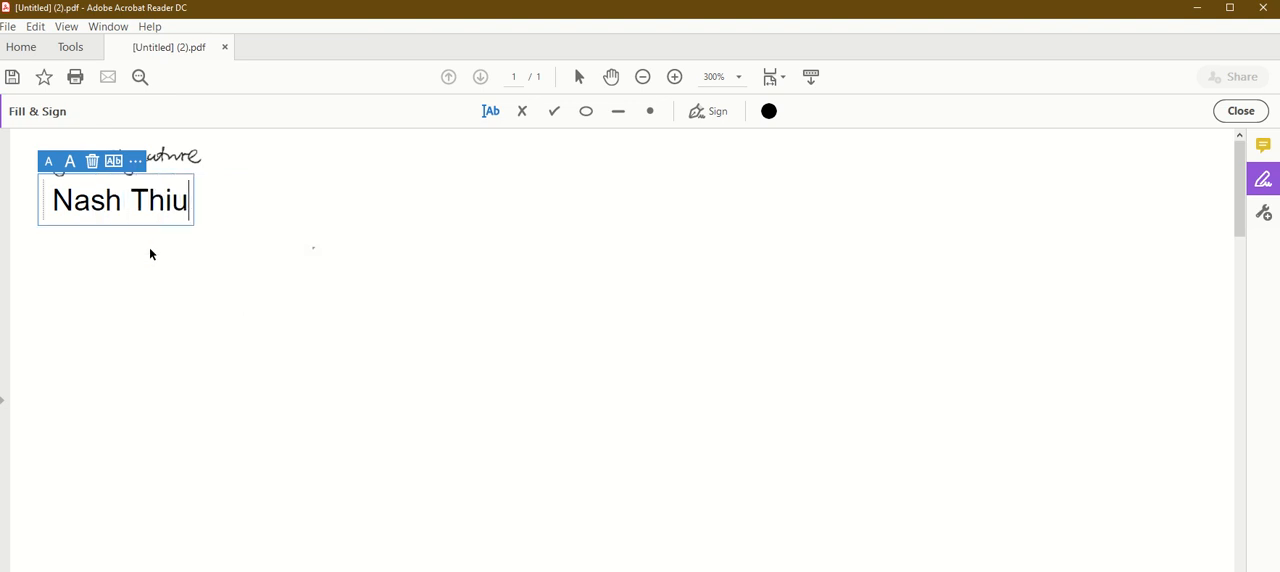
pyautogui.write('o')
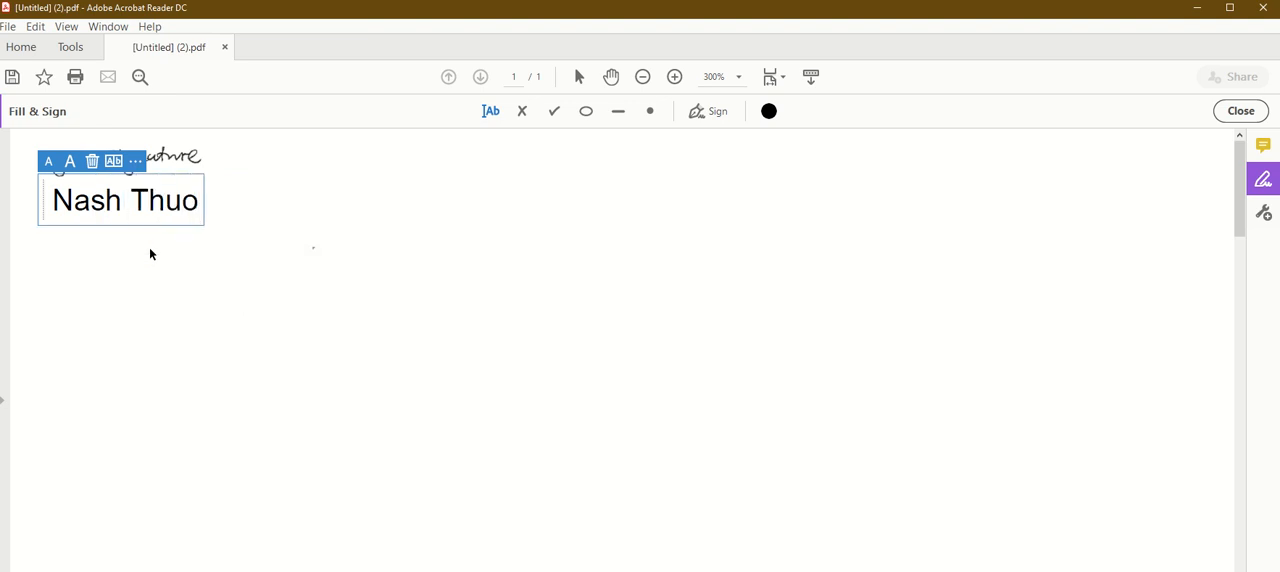
pyautogui.moveTo(284, 264)
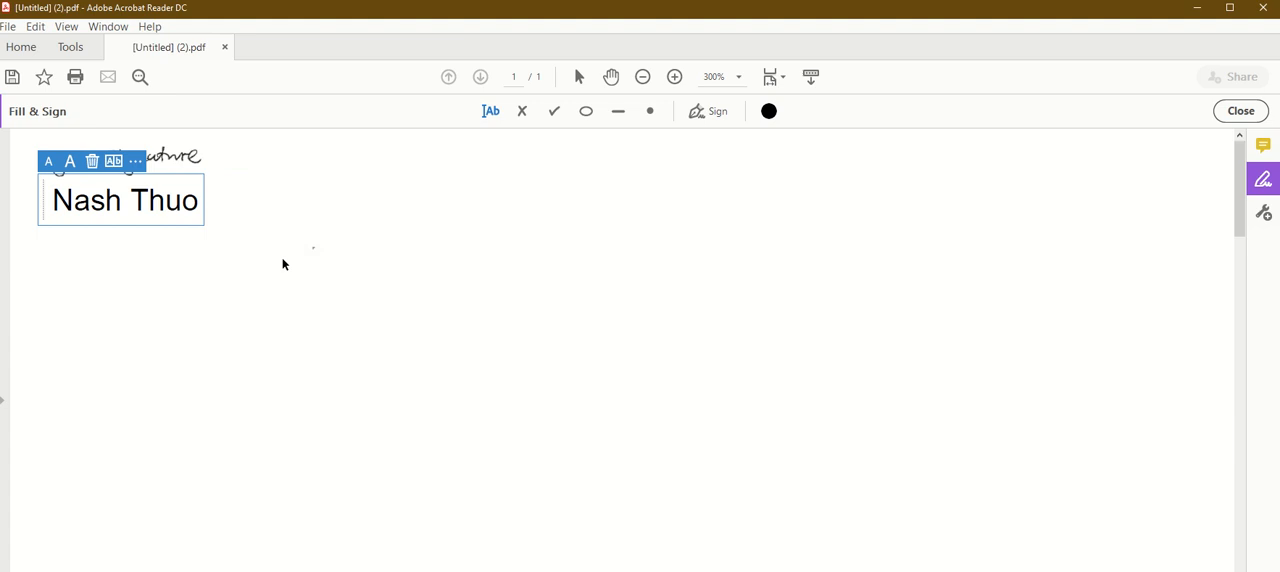
pyautogui.moveTo(272, 220)
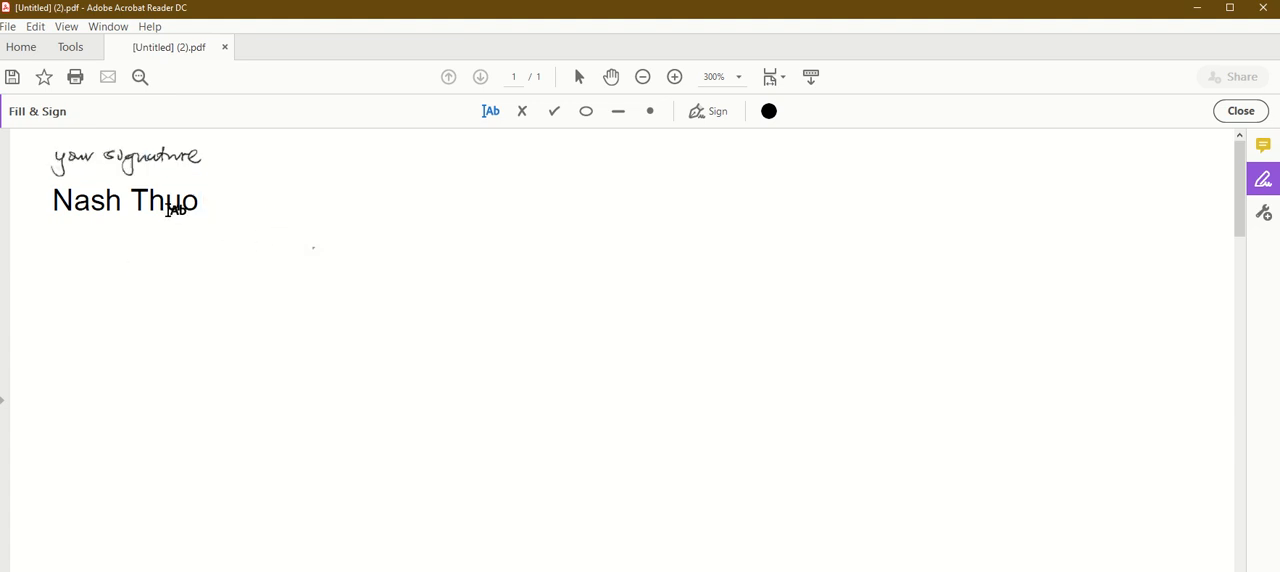
pyautogui.click(124, 200)
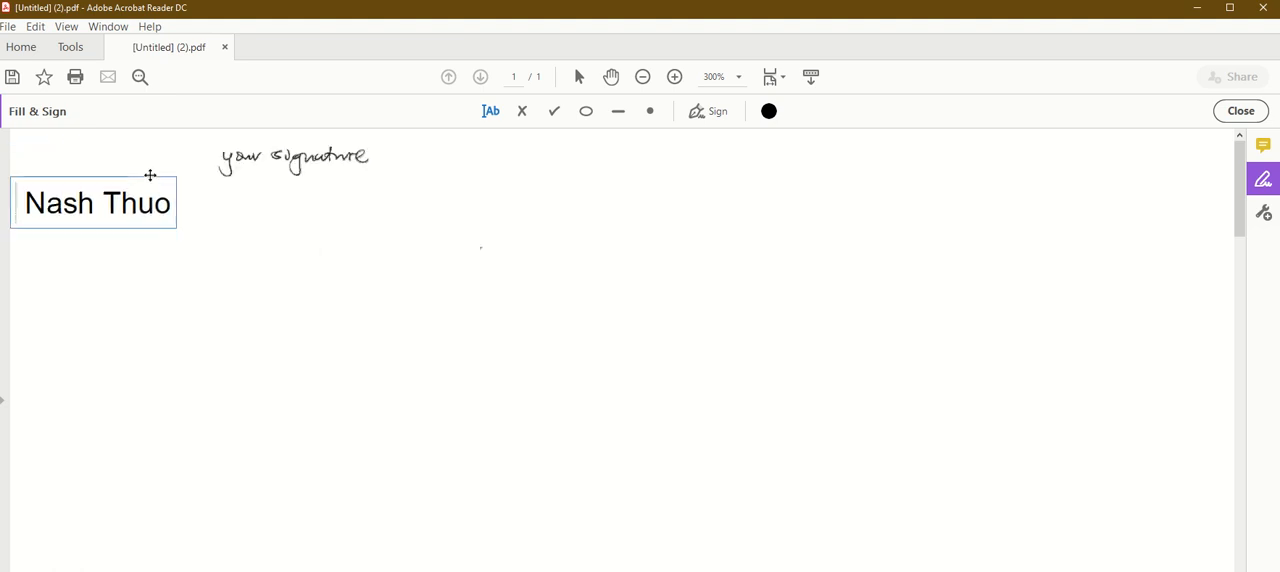
pyautogui.click(122, 204)
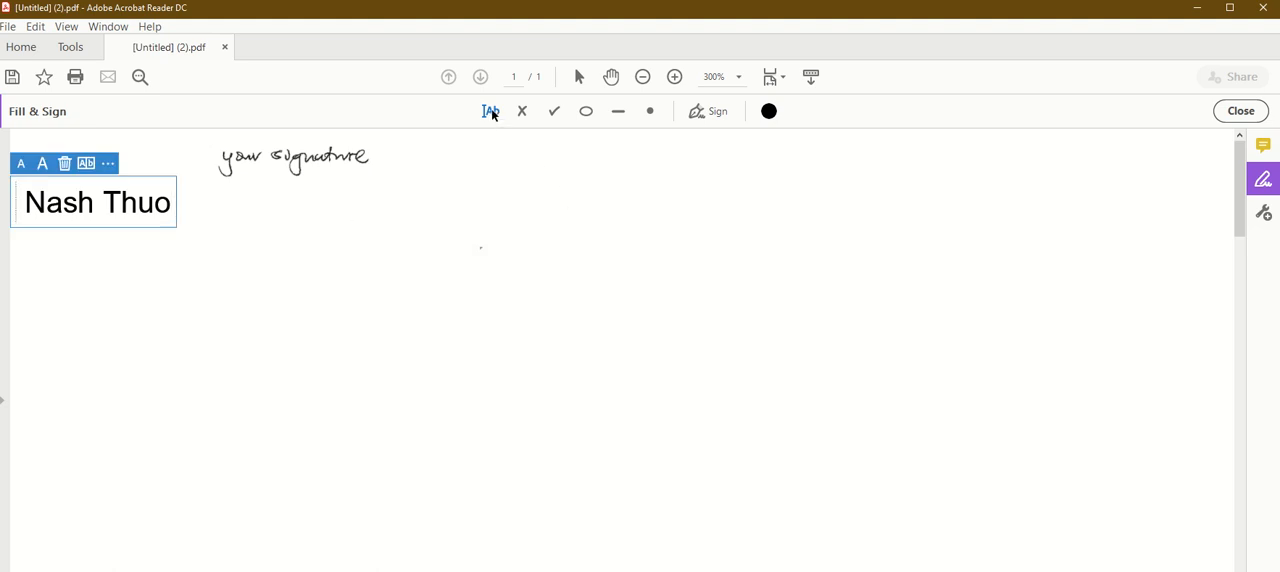
pyautogui.click(266, 232)
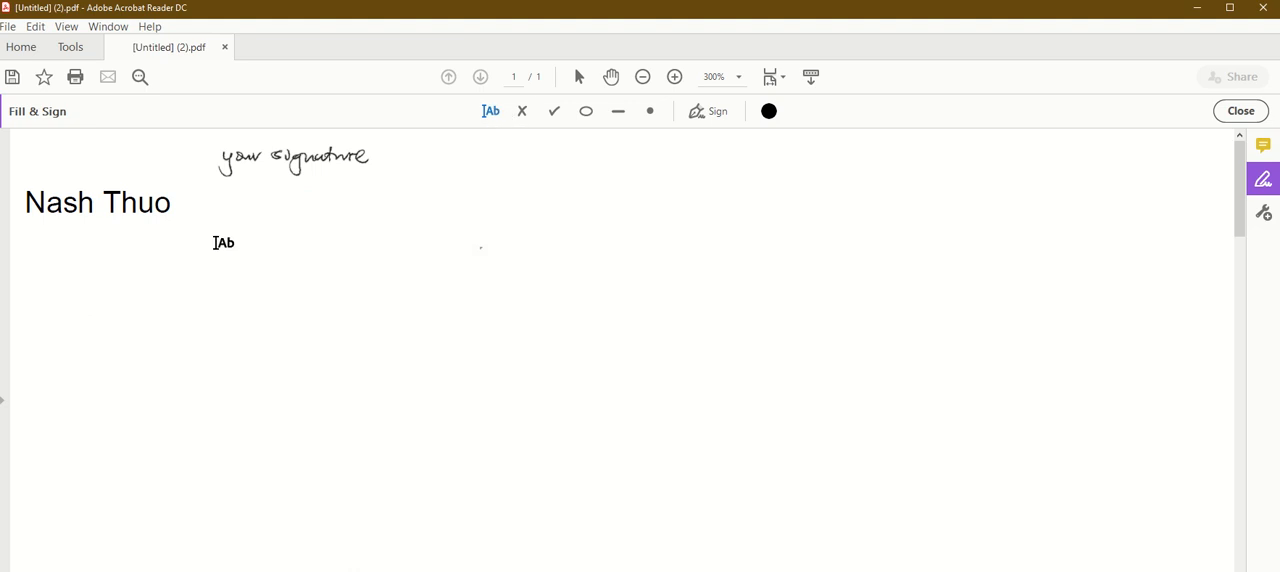
# - Add a comb text field below the name containing the date '1 may 1923'
pyautogui.click(224, 242)
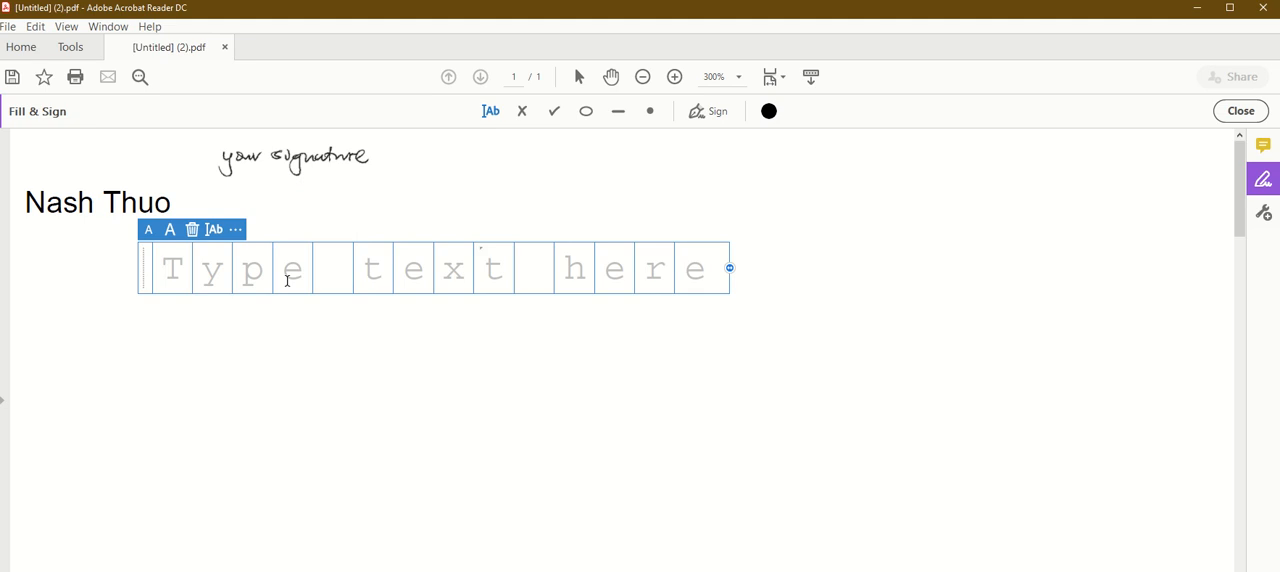
pyautogui.write('1')
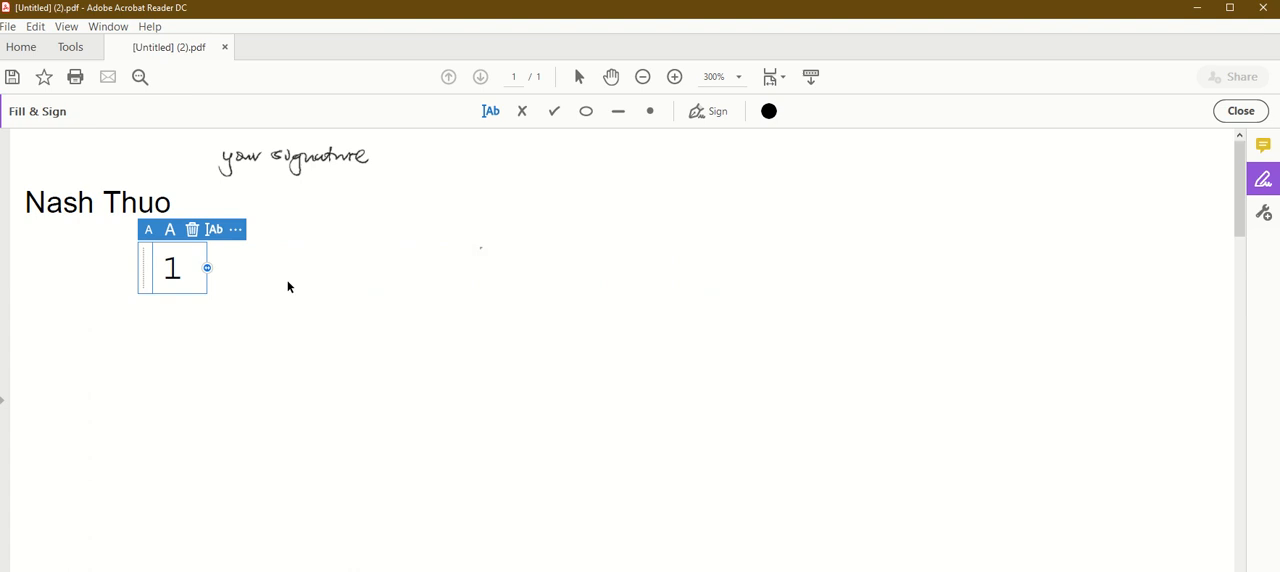
pyautogui.write('may')
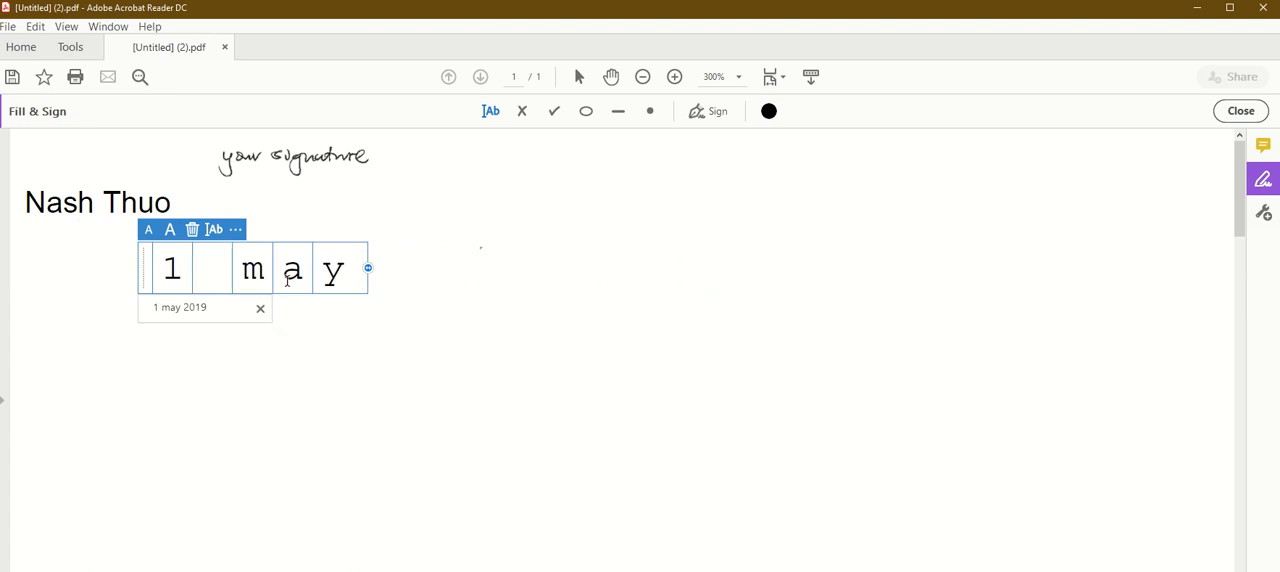
pyautogui.write('19')
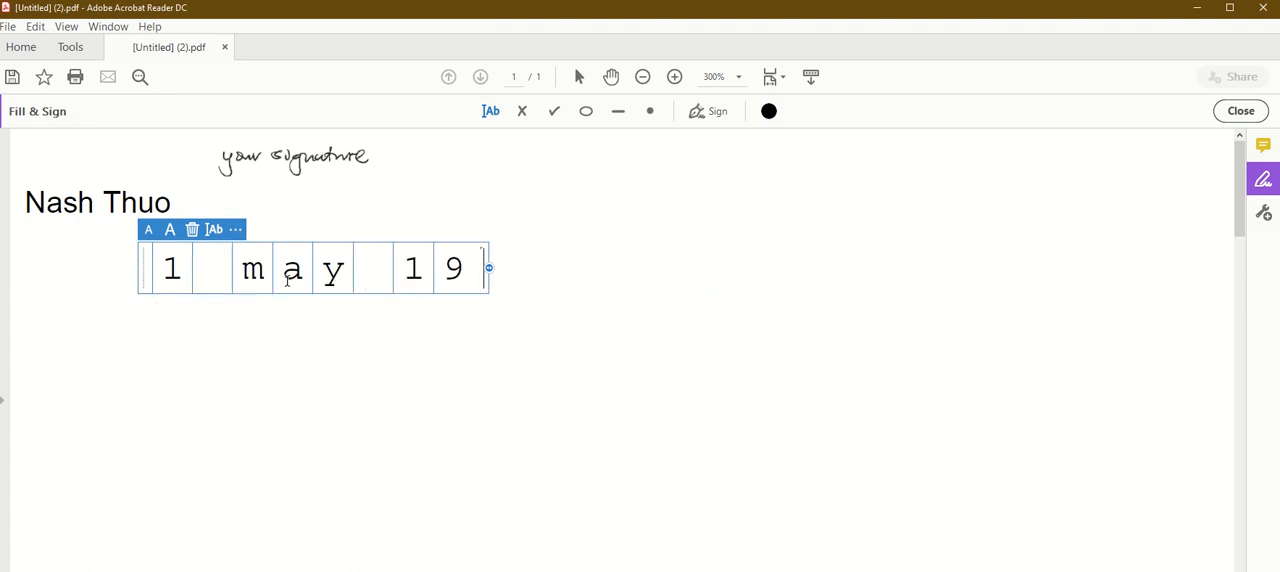
pyautogui.write('23')
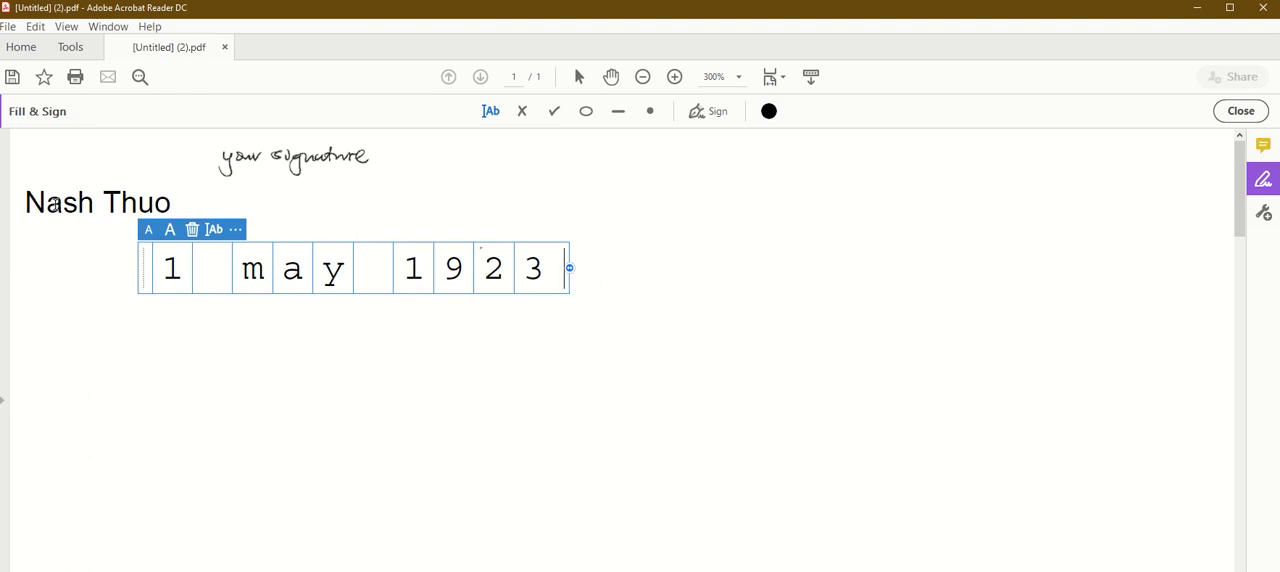
pyautogui.moveTo(400, 290)
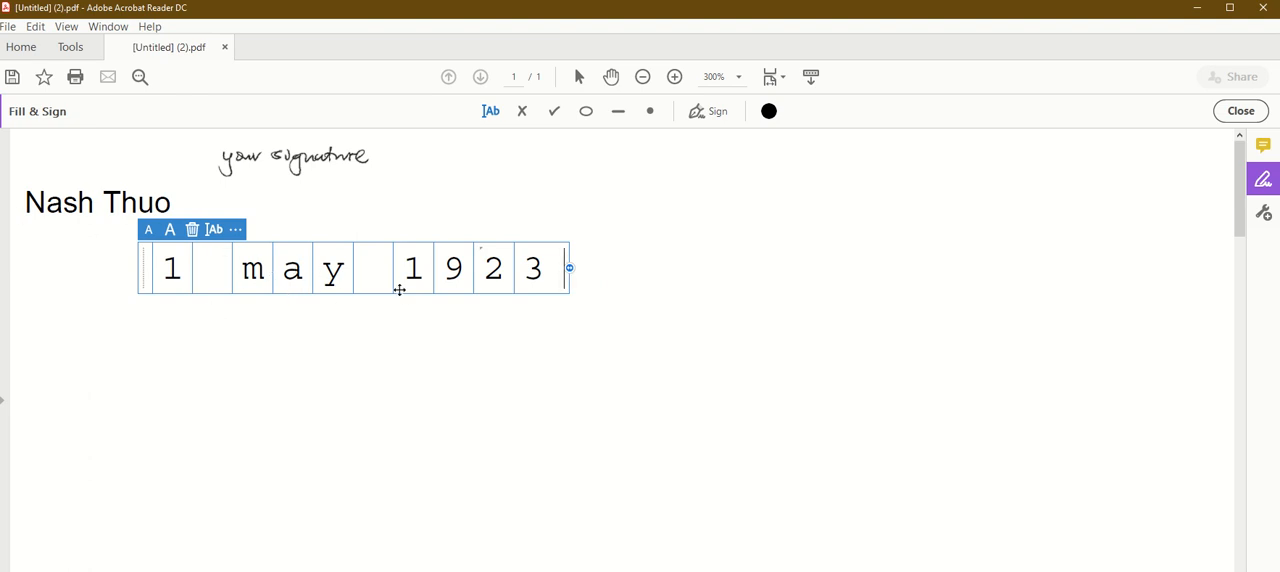
pyautogui.moveTo(604, 228)
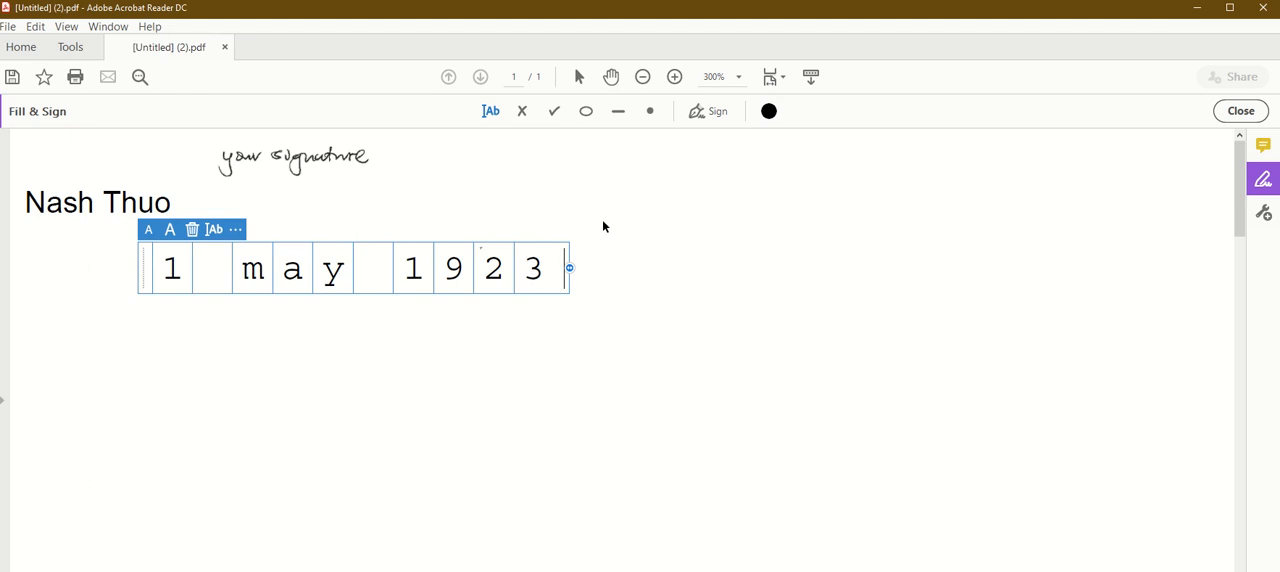
pyautogui.click(636, 284)
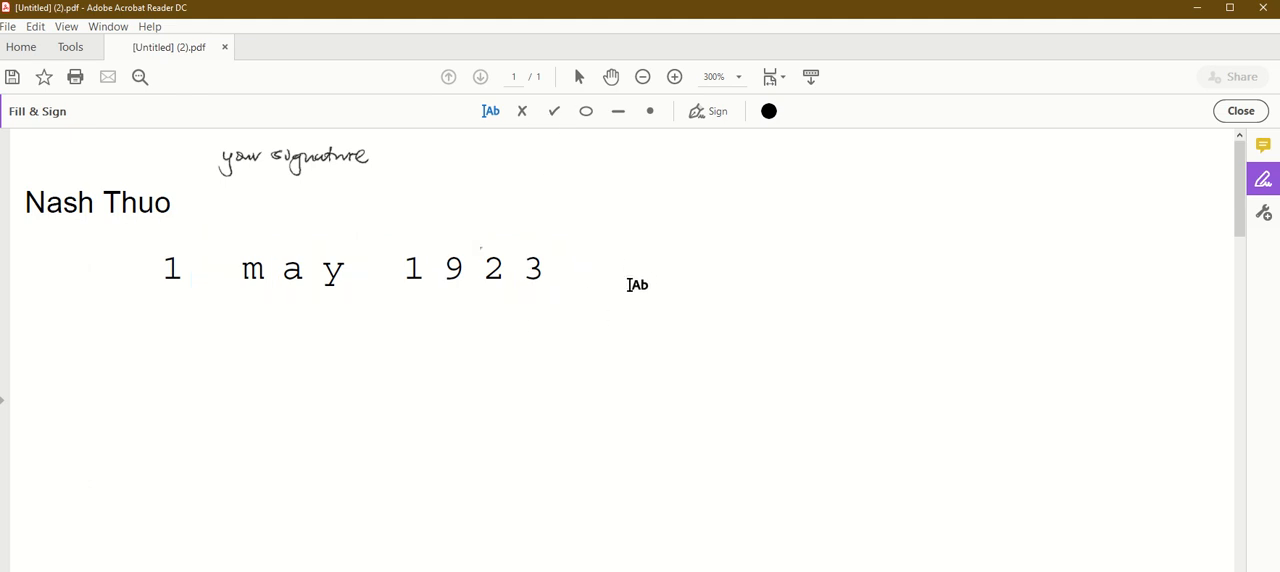
# - Place a checkmark on the page to the right of the name
pyautogui.click(636, 284)
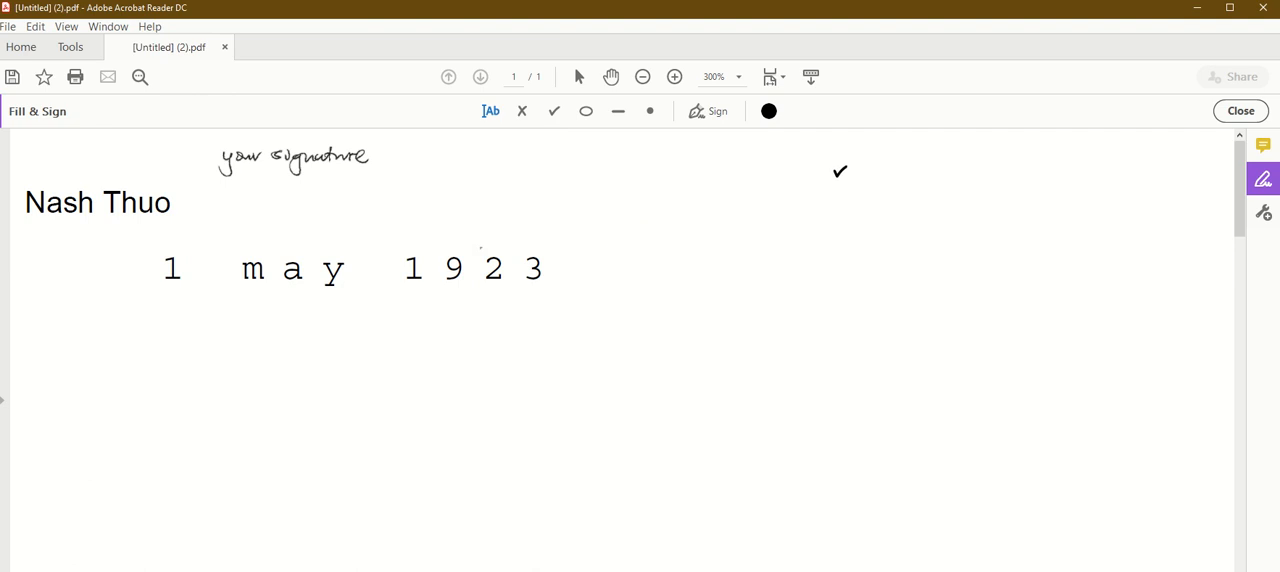
pyautogui.click(840, 172)
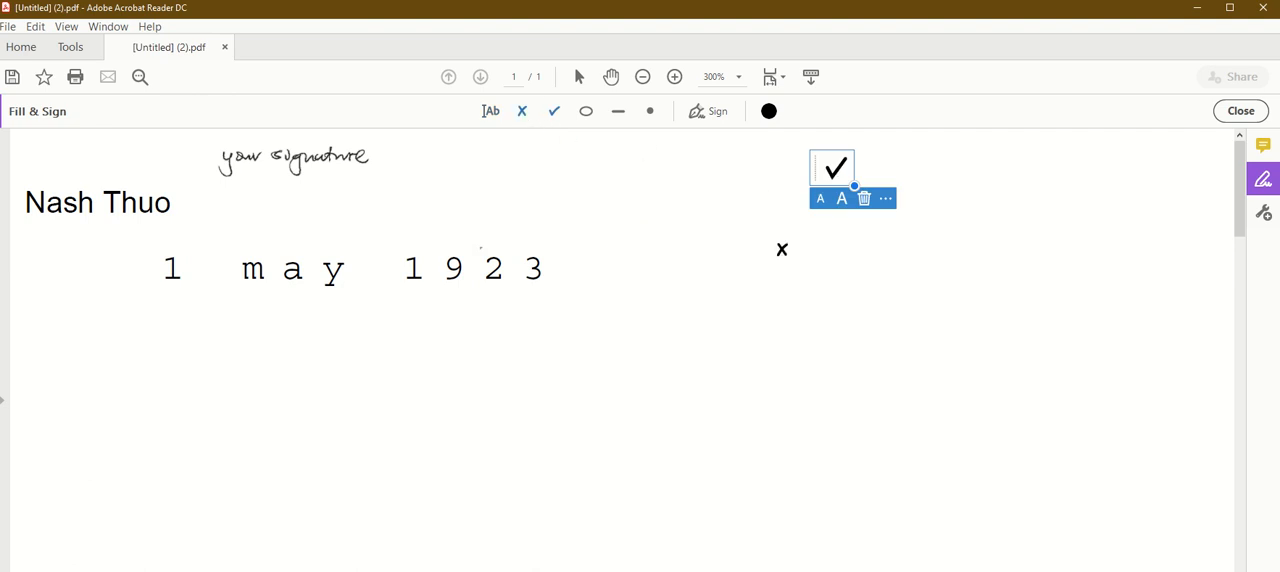